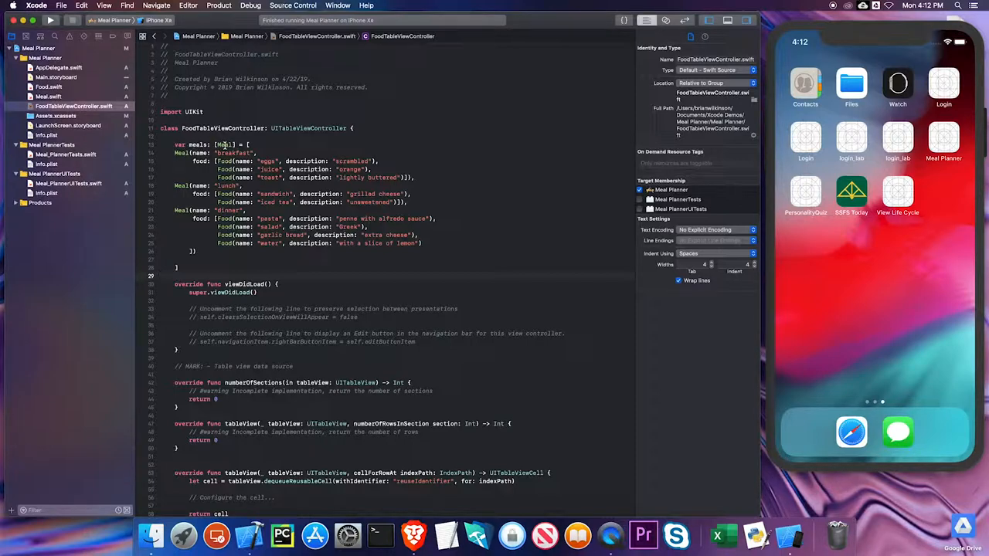
Review the Meal and Food model files and return to the table view controller
click(224, 145)
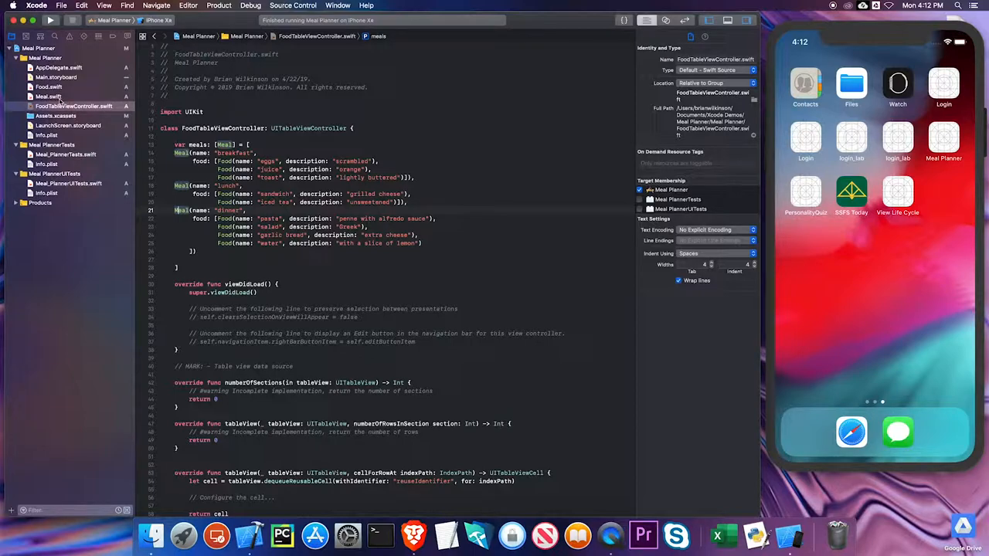
click(48, 95)
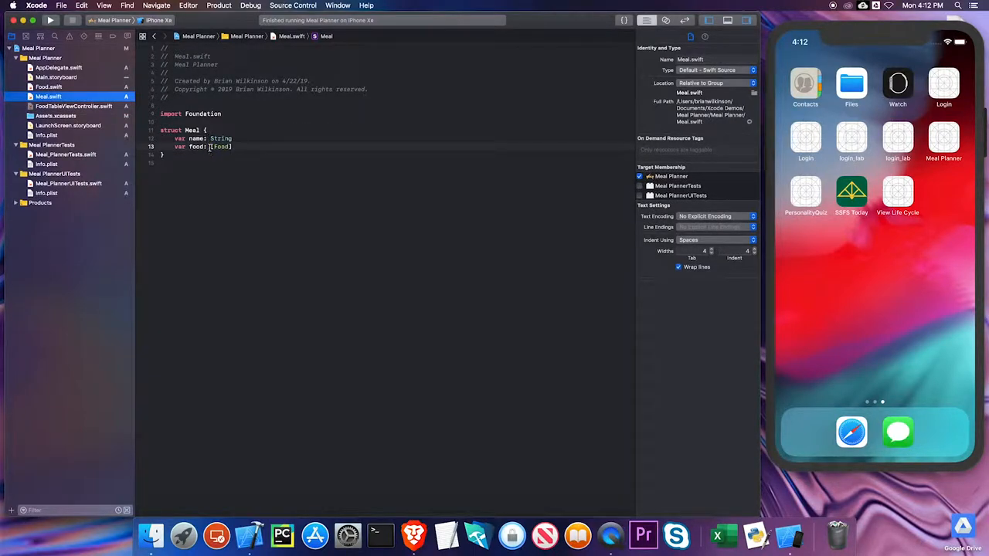
click(74, 105)
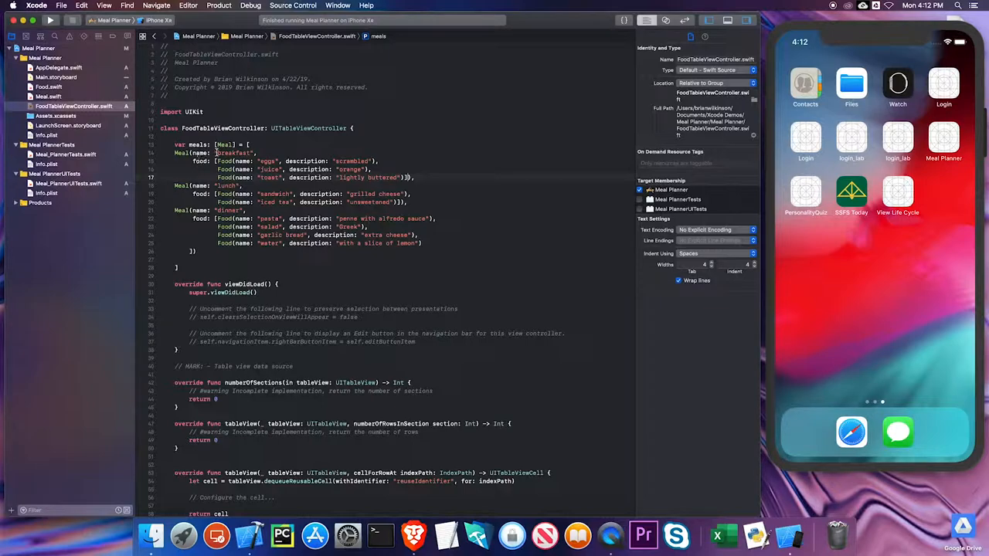
double_click(235, 153)
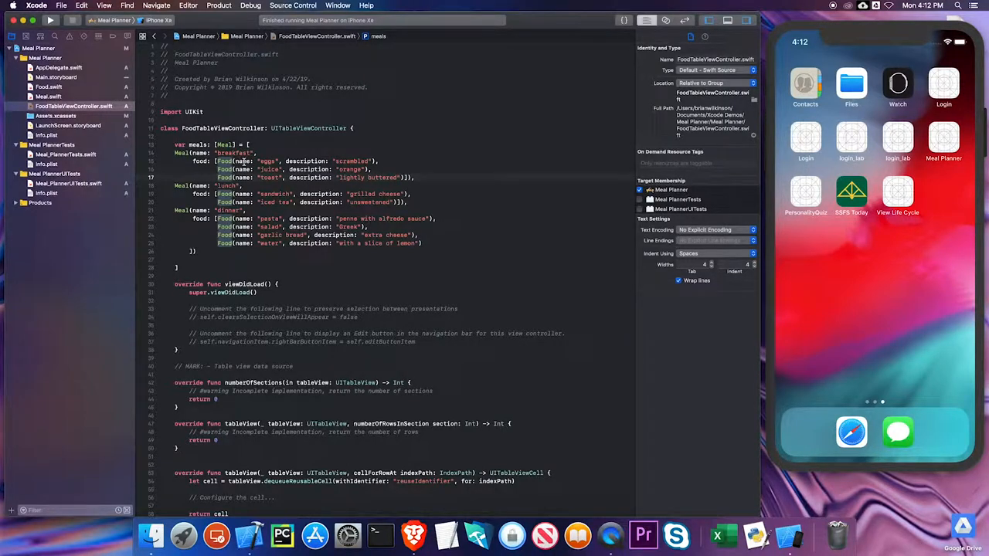
click(50, 87)
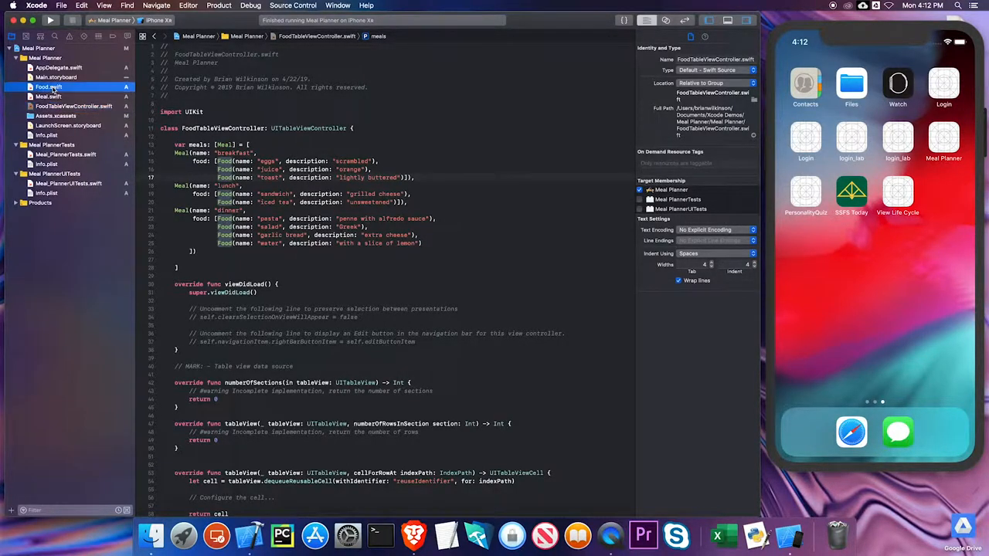
click(48, 87)
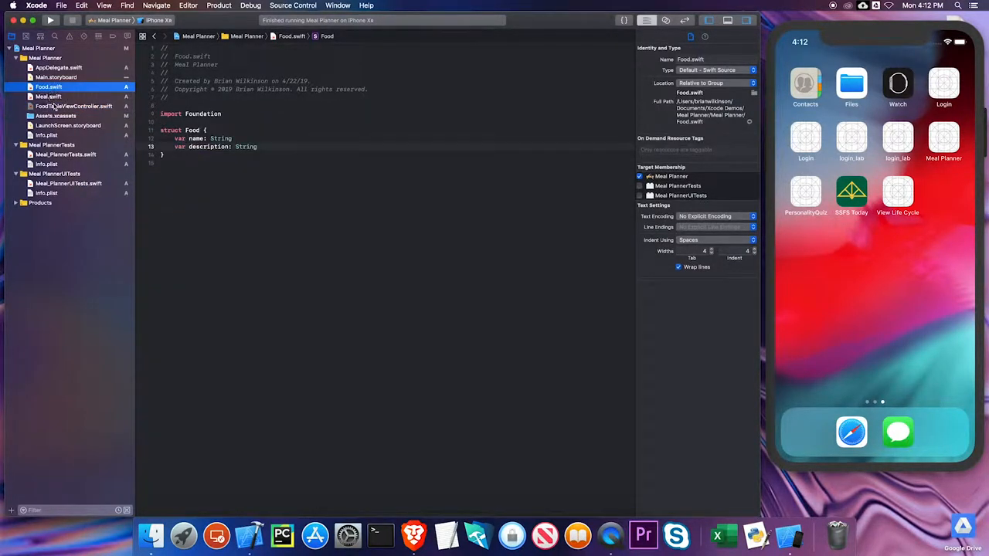
click(74, 105)
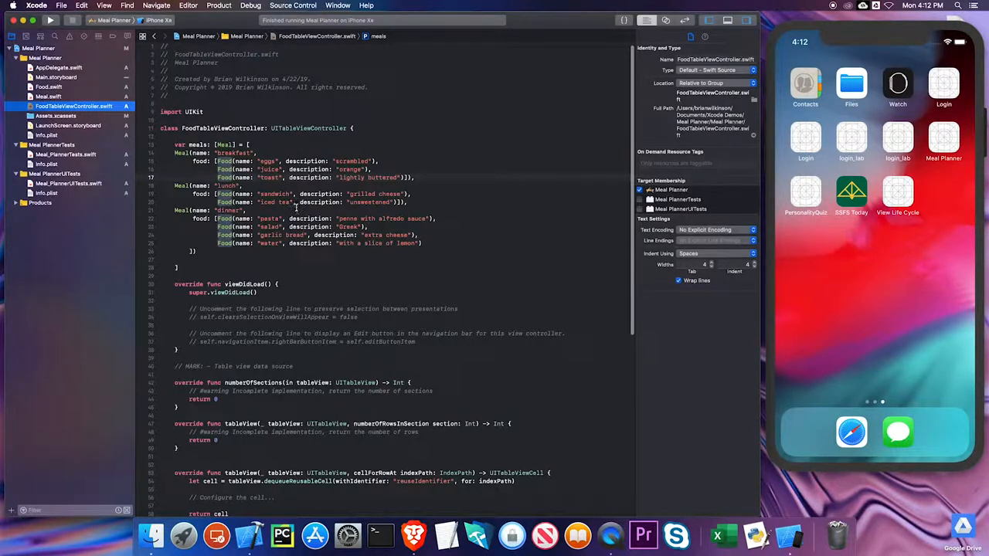
scroll(down, 3)
text(3)
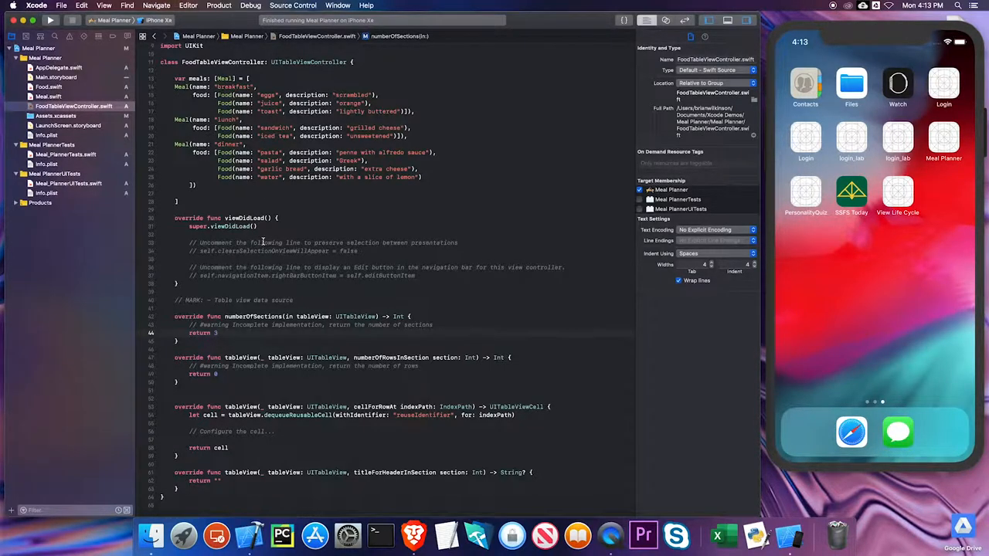
Change numberOfSections to return meals.count
click(219, 333)
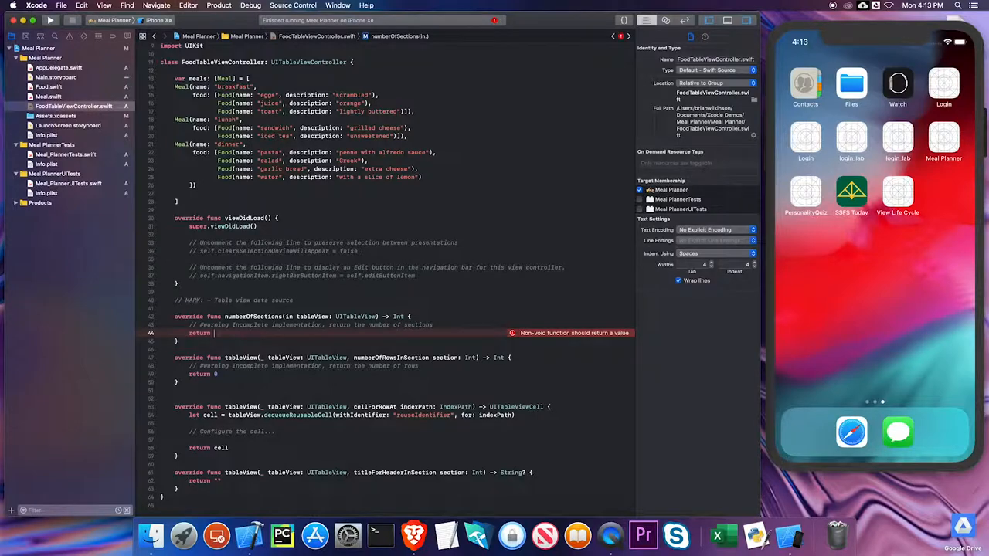
text(meals.)
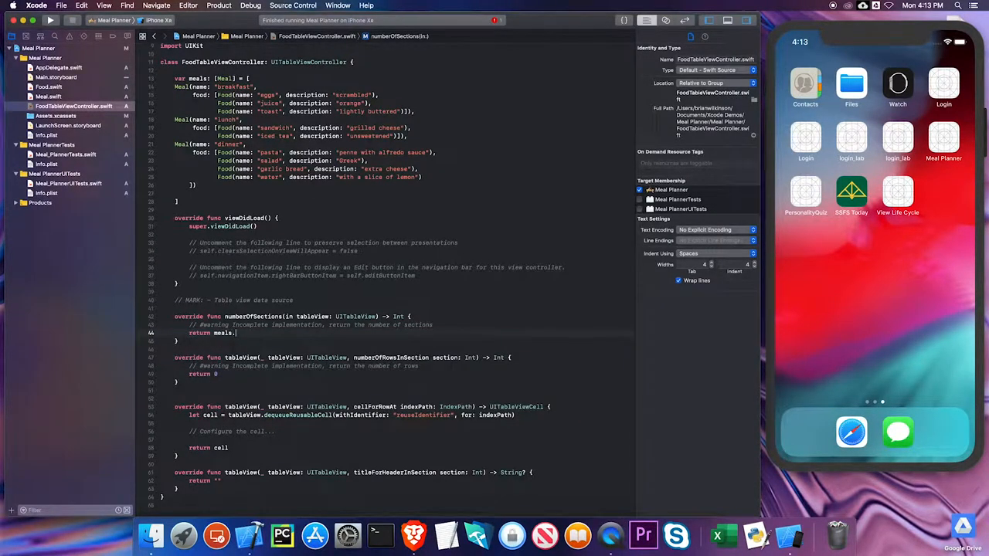
text(.count)
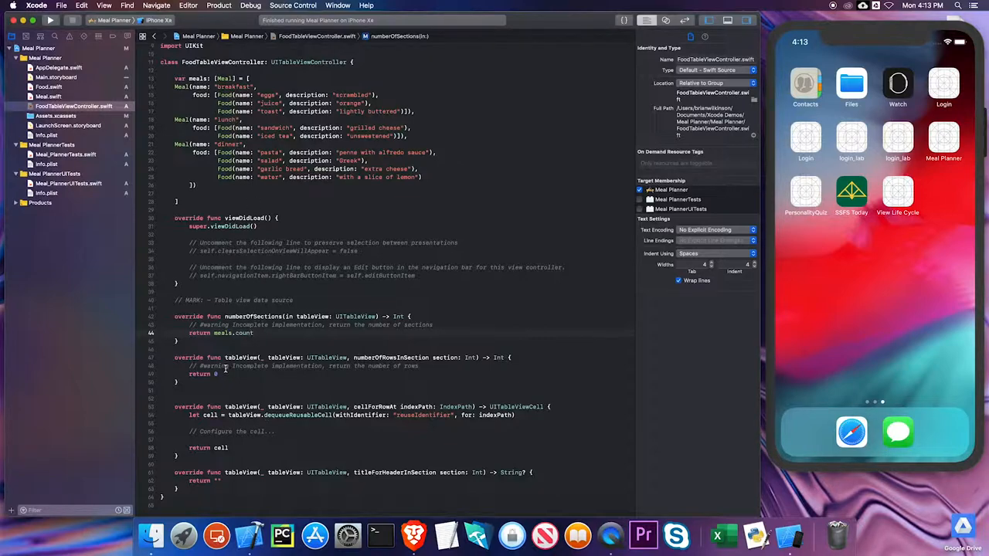
mouse_move(225, 375)
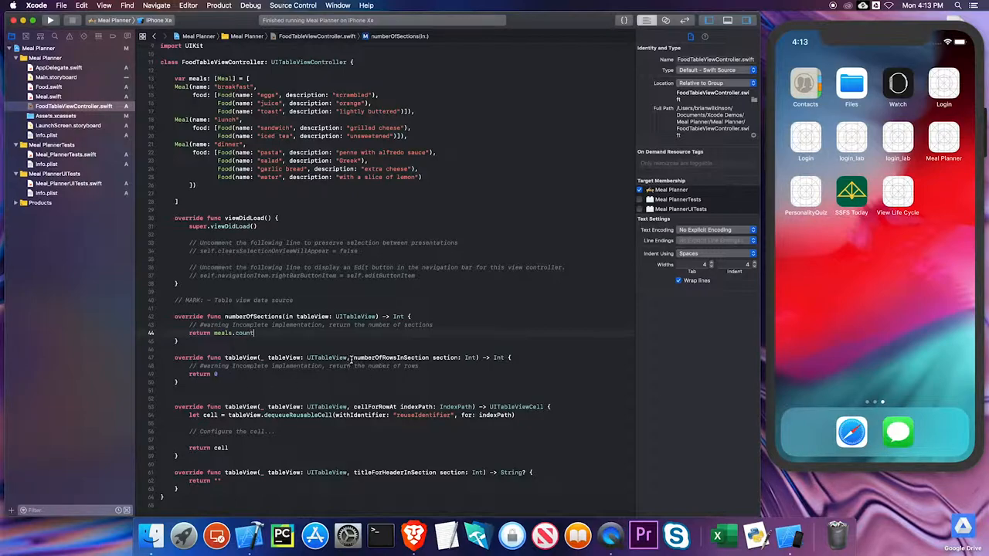
Change numberOfRowsInSection to return meals[section].food.count
double_click(389, 357)
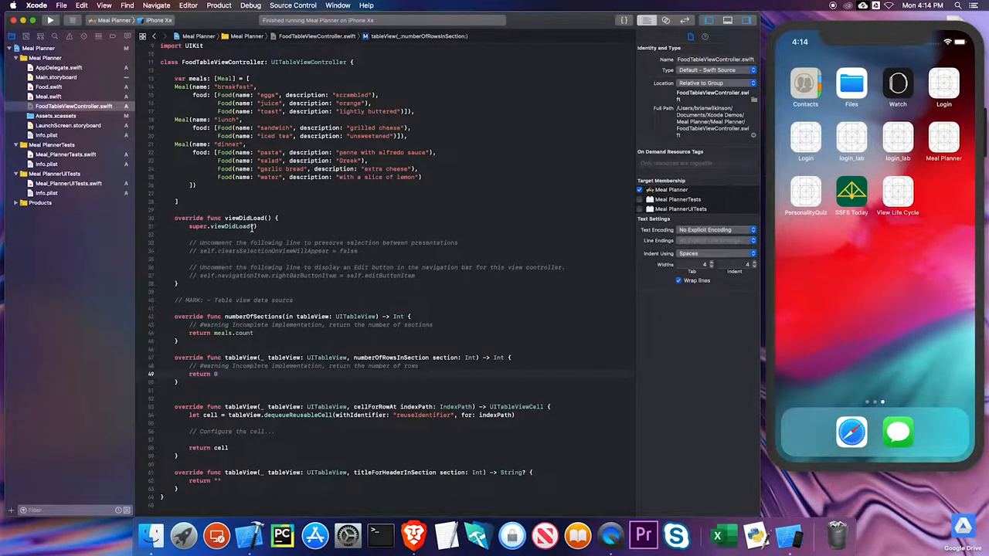
text(meals)
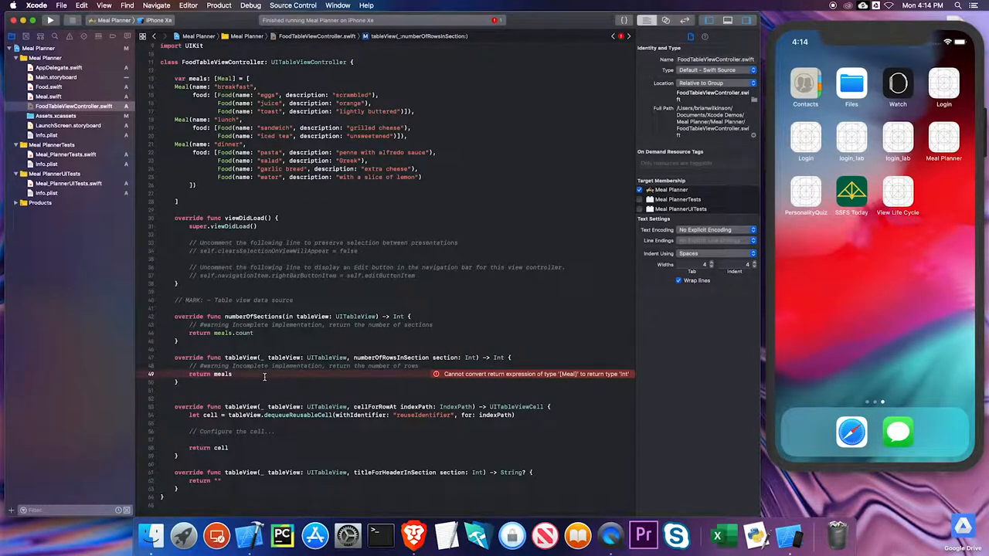
text([se])
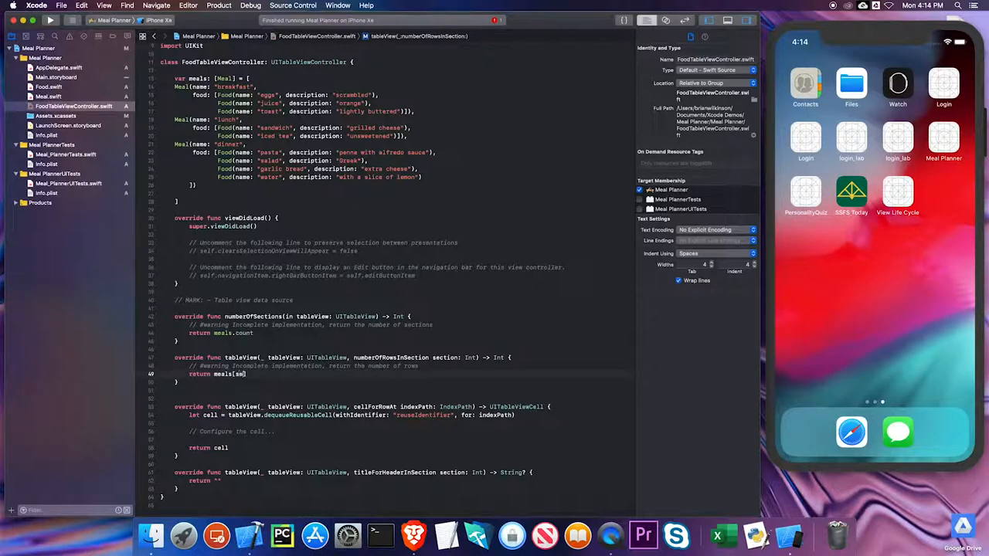
text(ection)
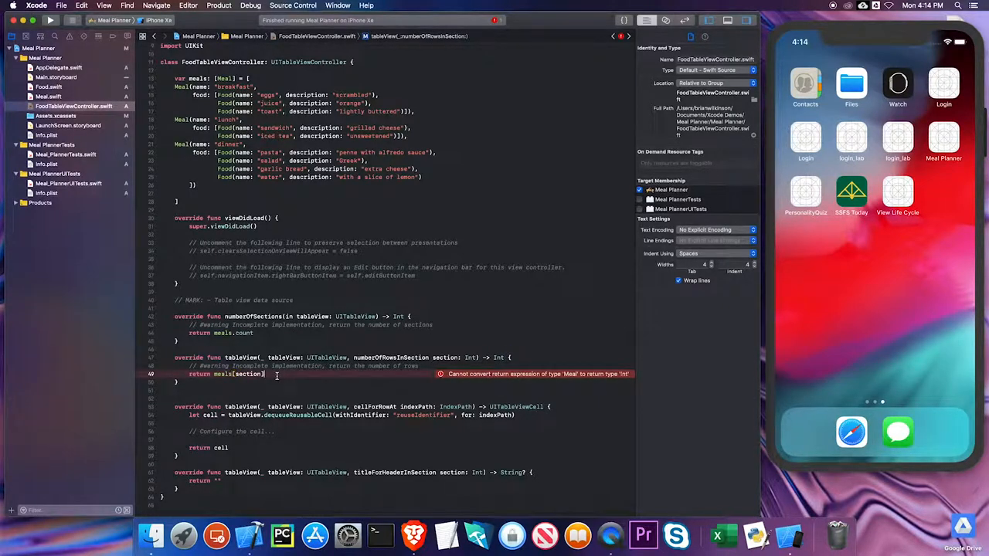
text(.food)
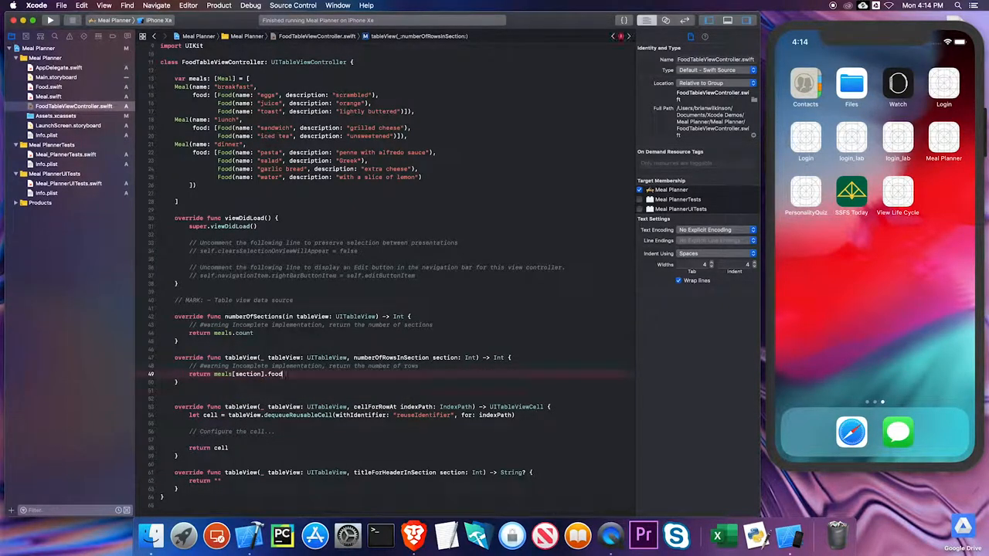
text(cou)
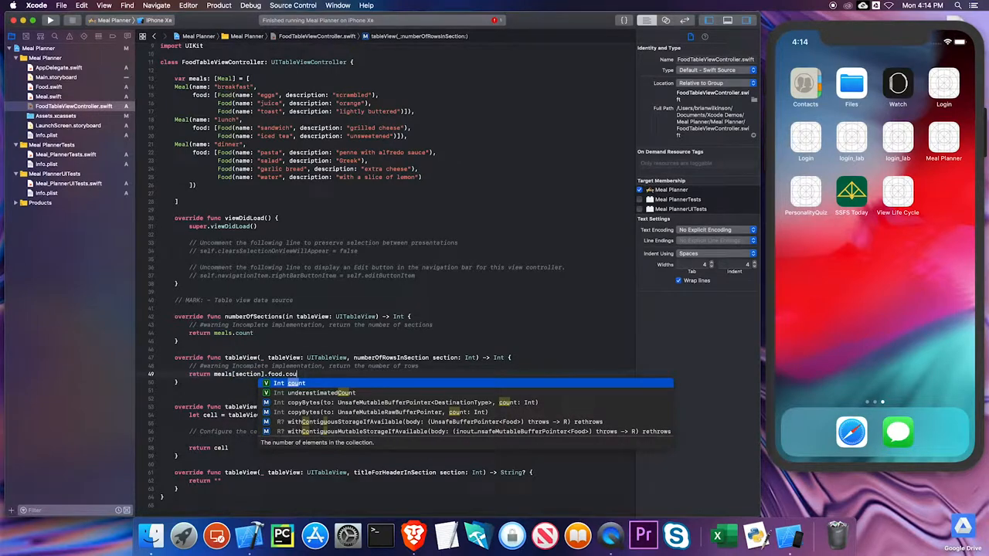
key(return)
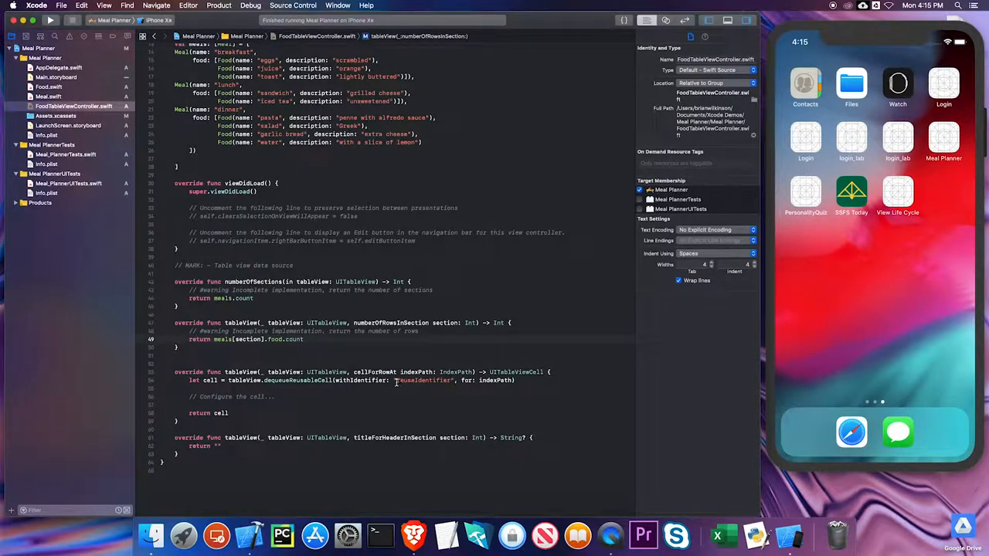
Use reuse identifier foodCell in the dequeue call and on the storyboard prototype cell
double_click(423, 380)
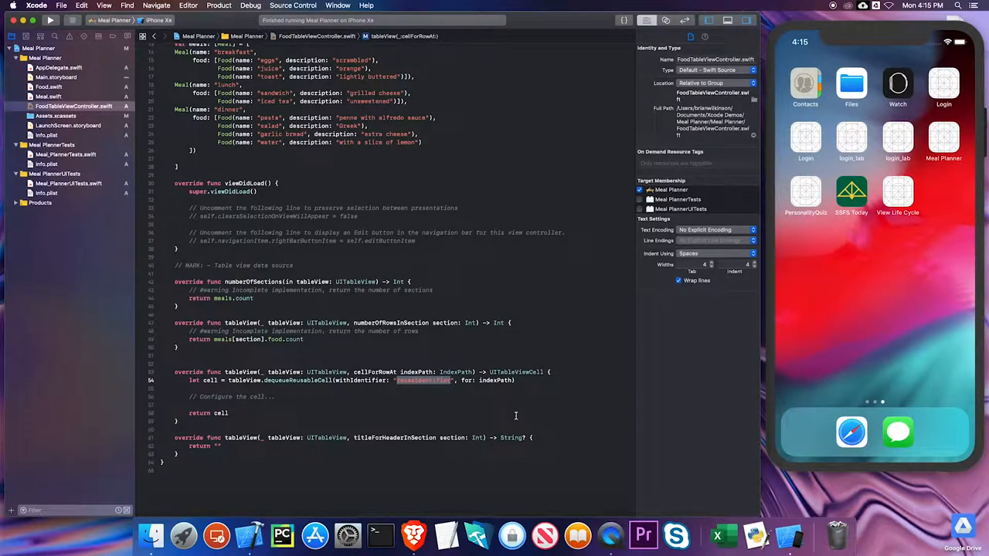
text(foodCell)
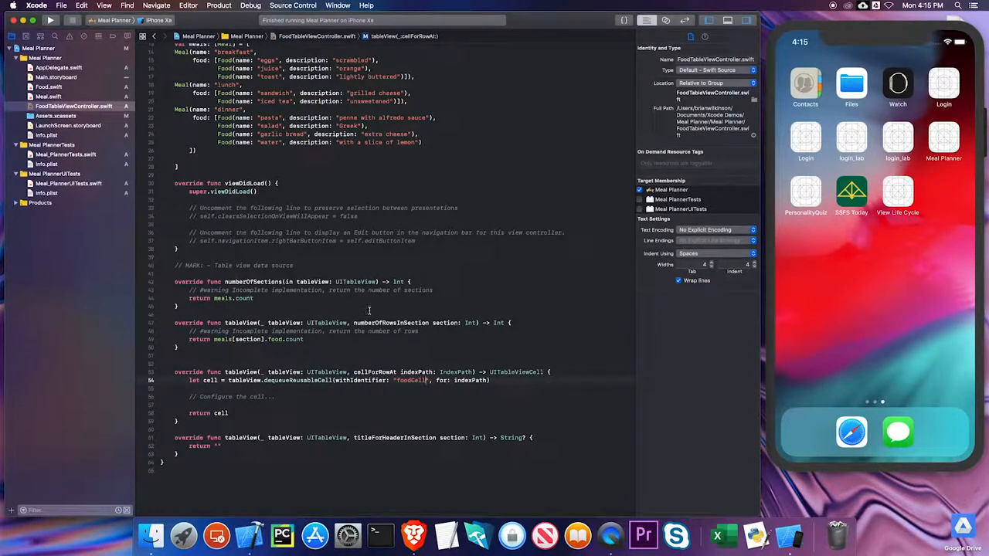
click(55, 78)
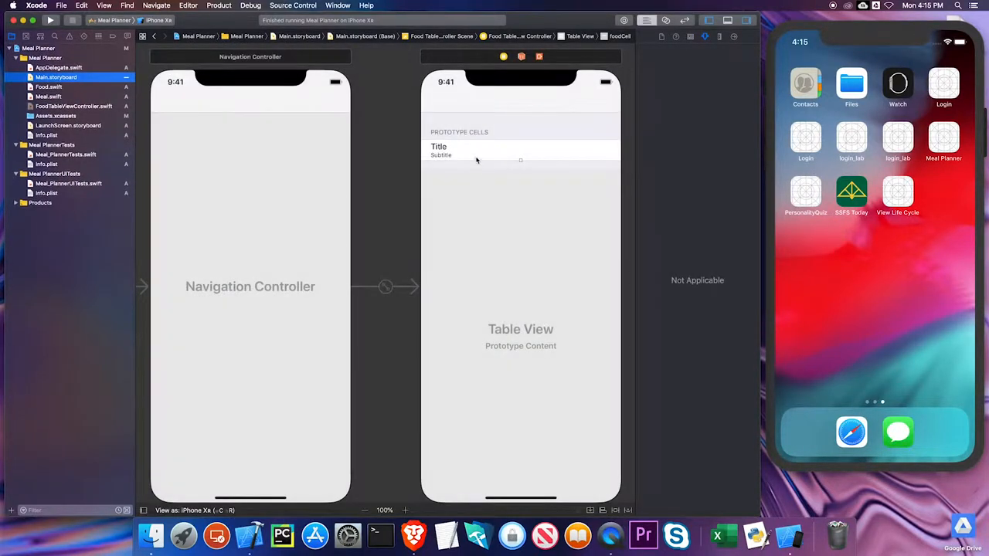
click(519, 150)
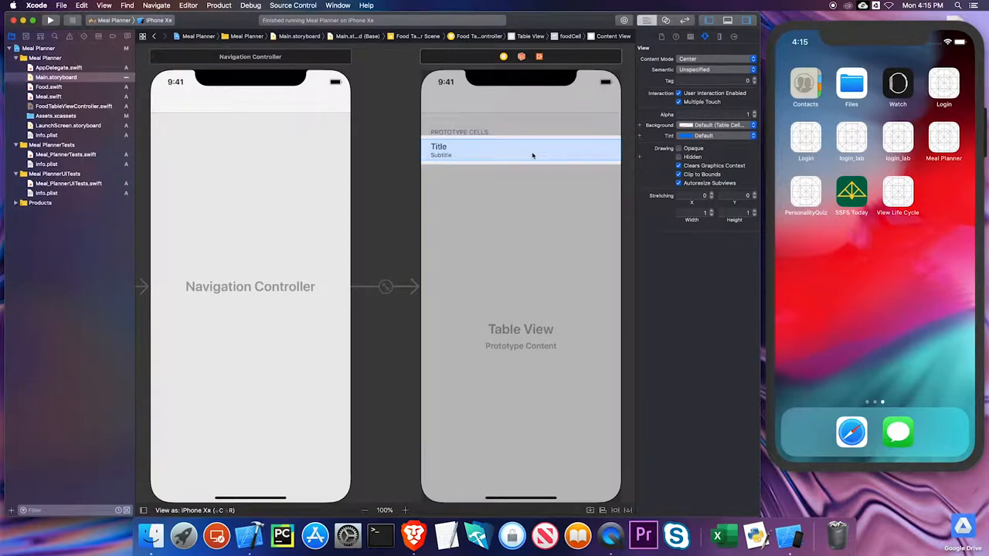
click(520, 149)
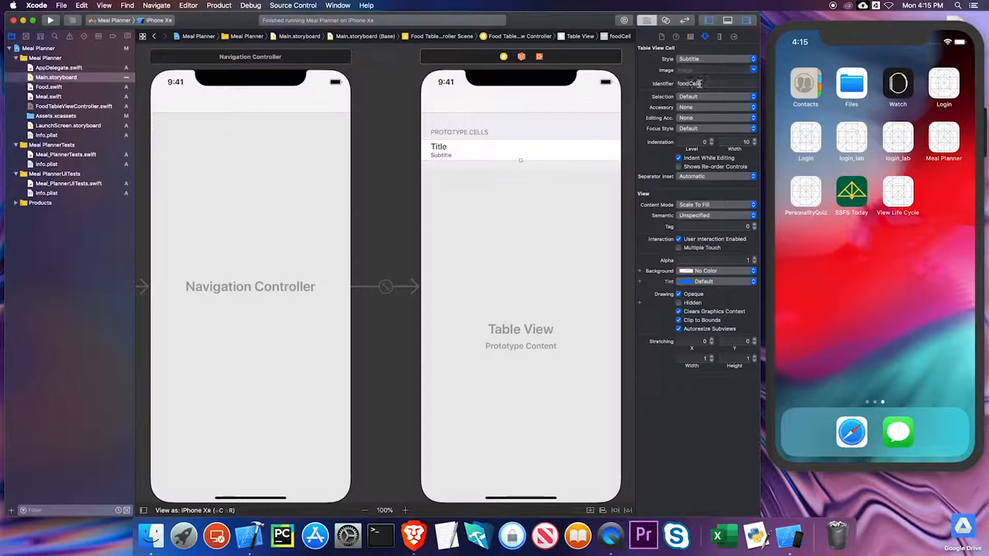
click(714, 83)
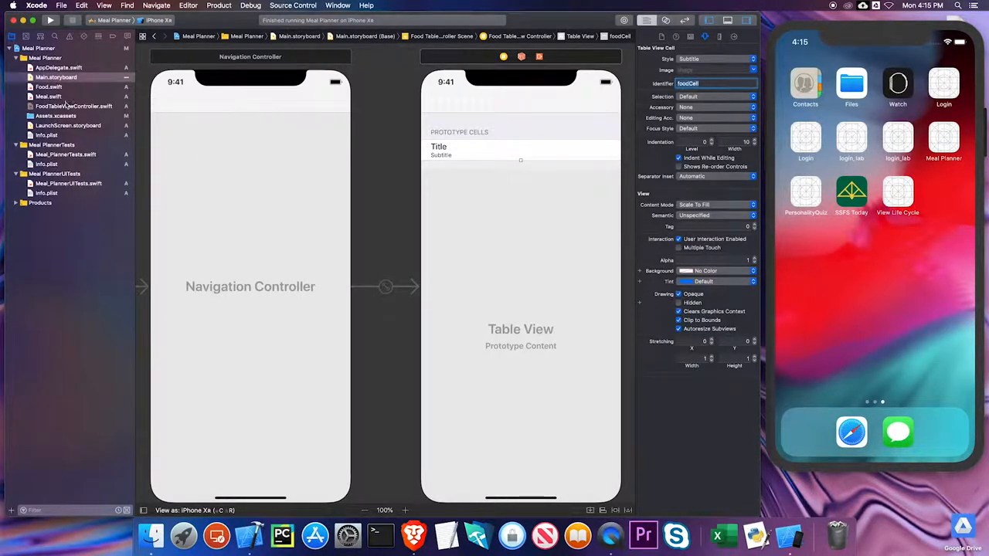
click(74, 105)
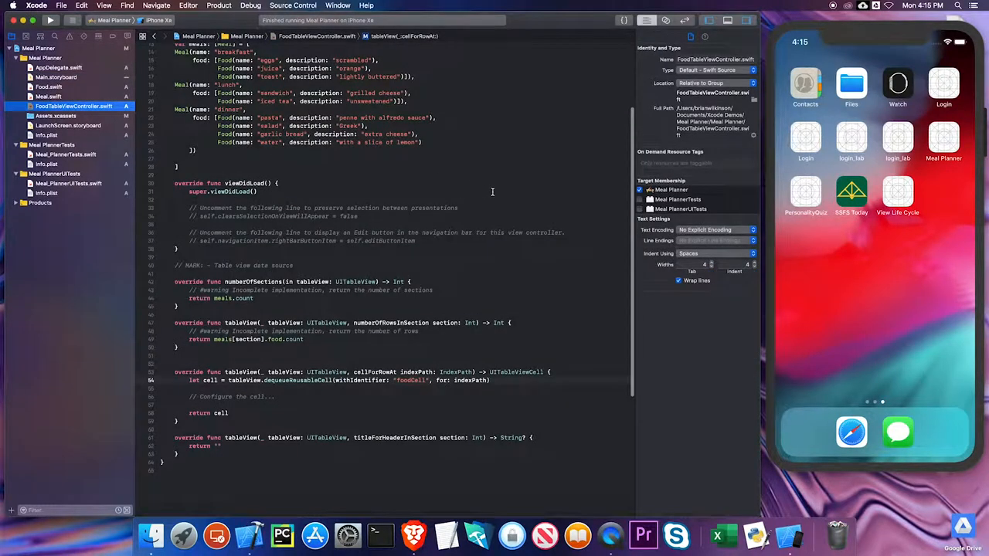
In cellForRowAt, add let meal = meals[indexPath.section]
double_click(410, 380)
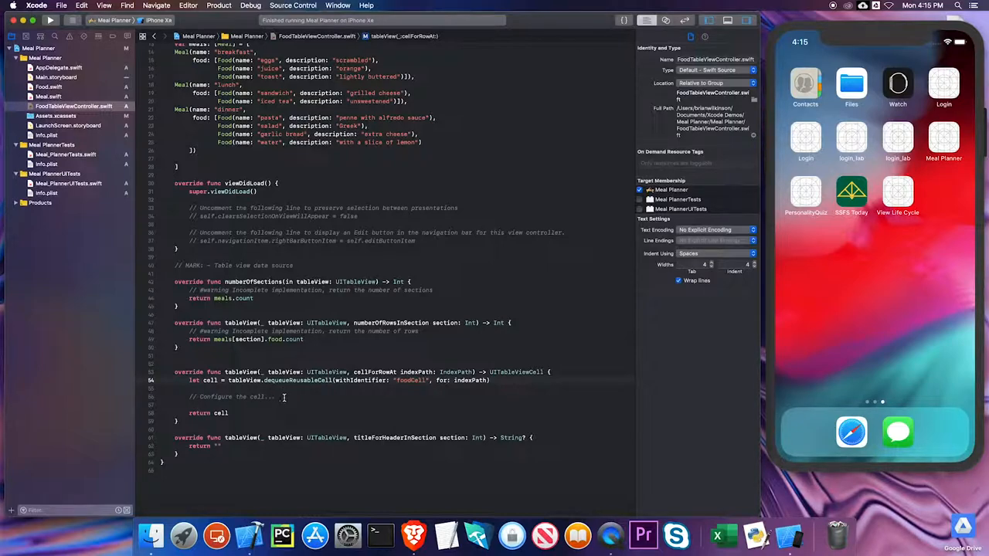
double_click(230, 396)
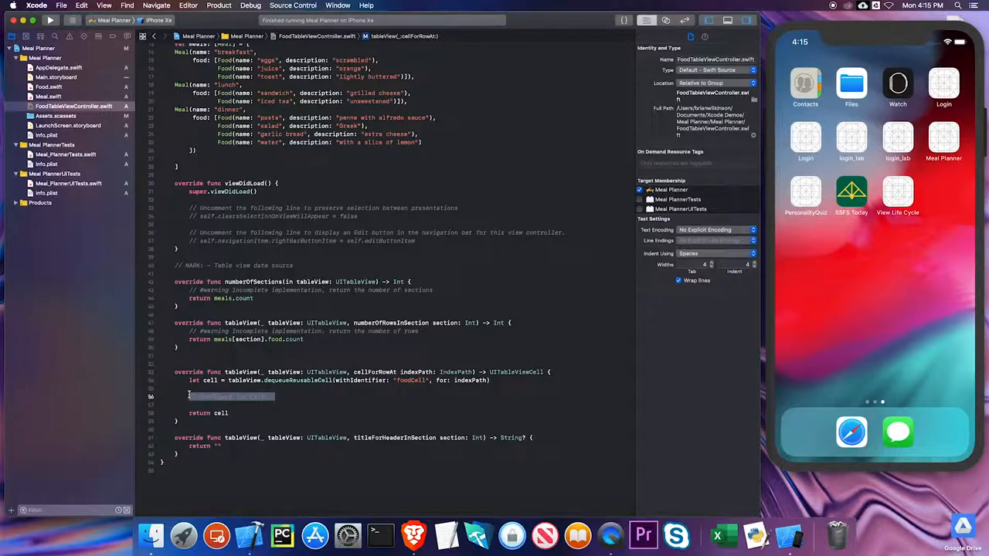
text(1)
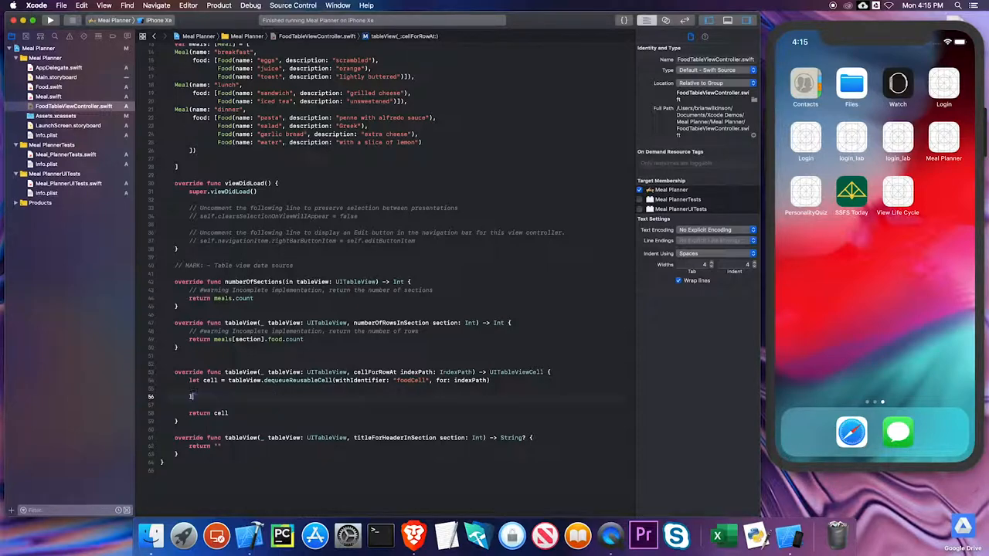
text(let me)
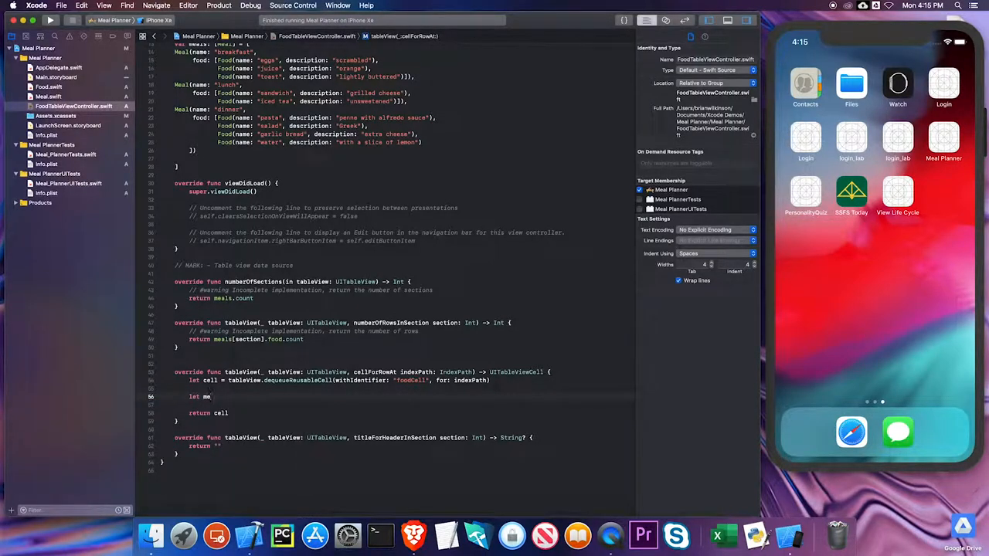
text(al =)
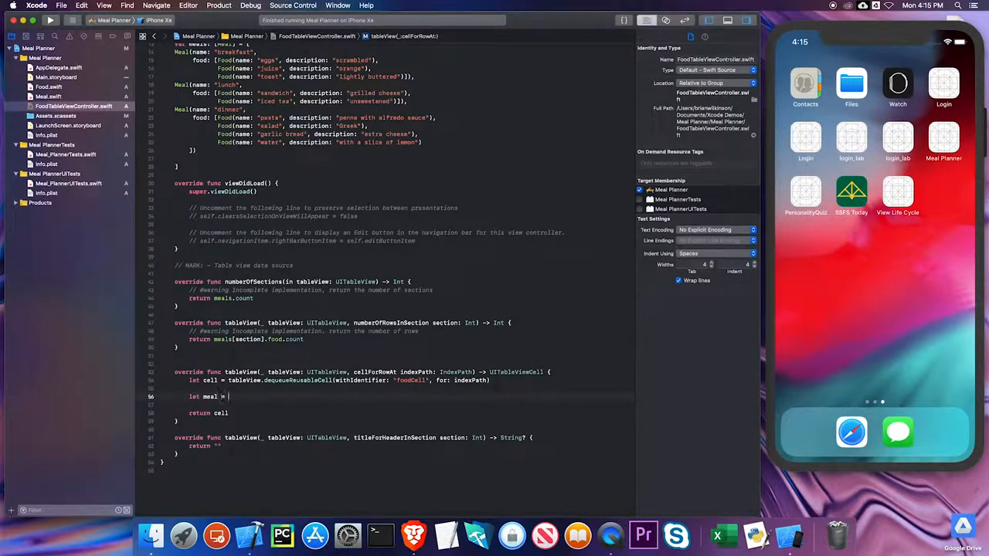
text(meals)
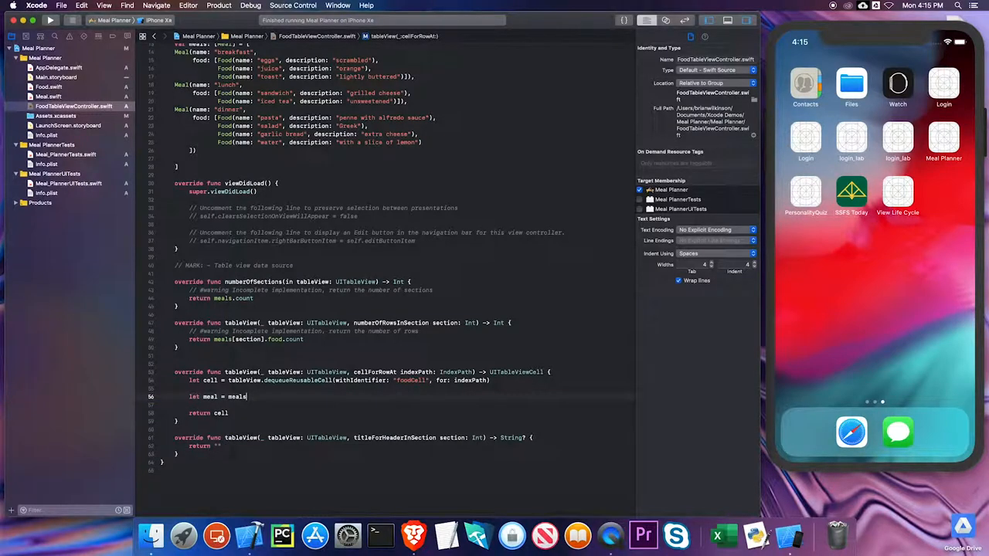
text([)
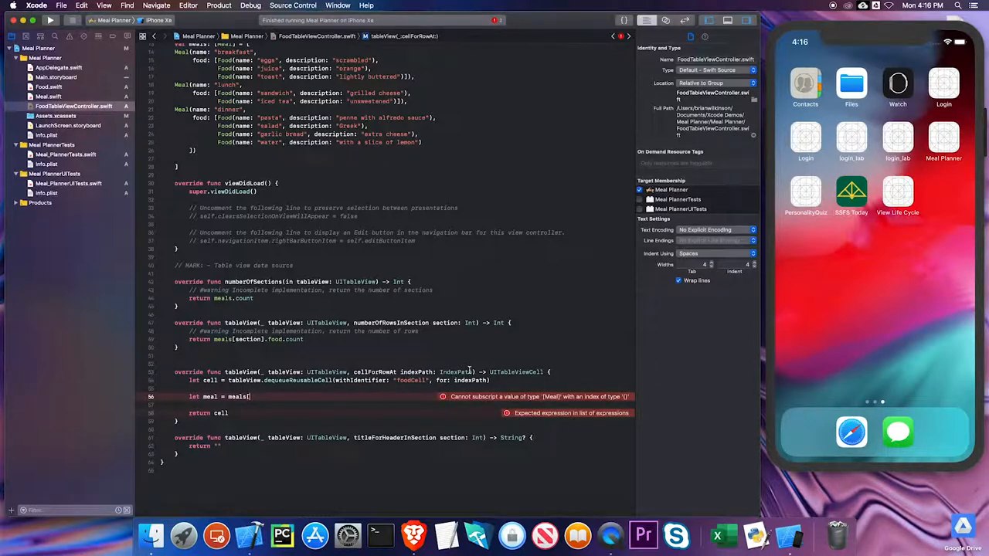
text(i)
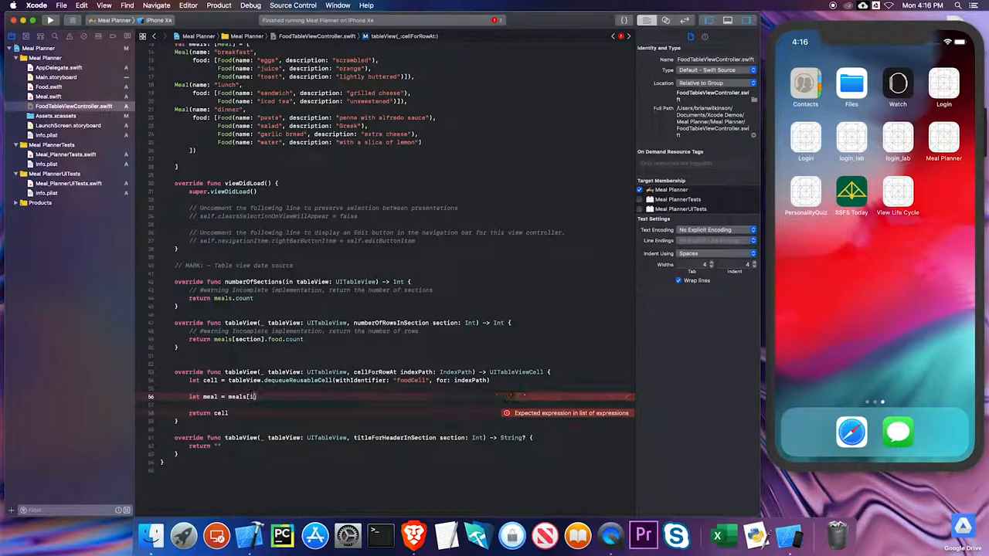
text(indexPath)
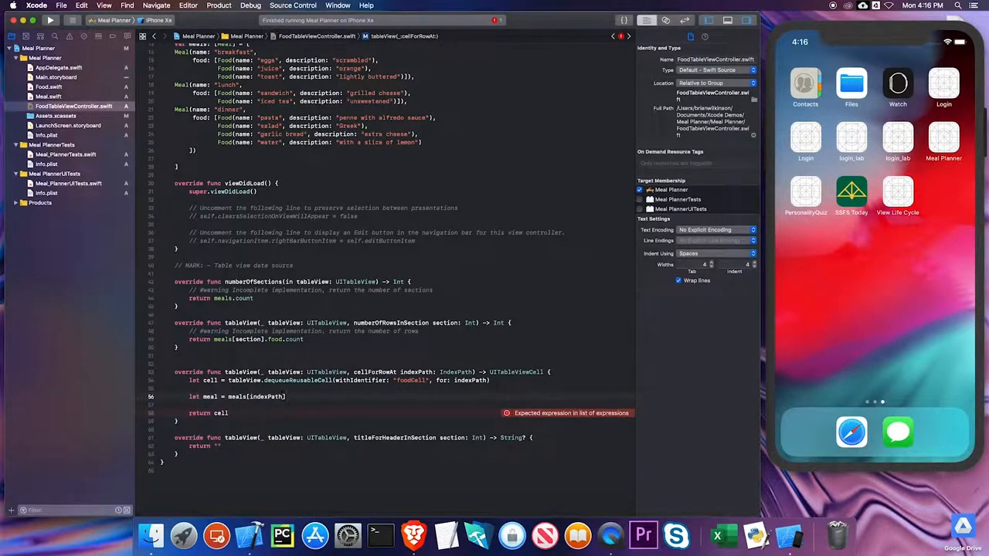
text(.section)
text(let)
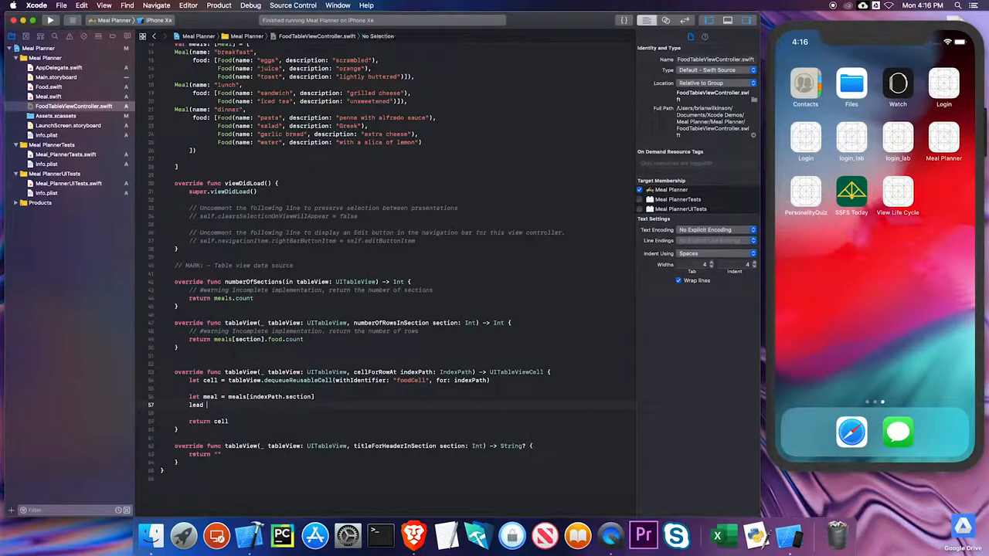
Add let food = meal.food[indexPath.row]
text(food)
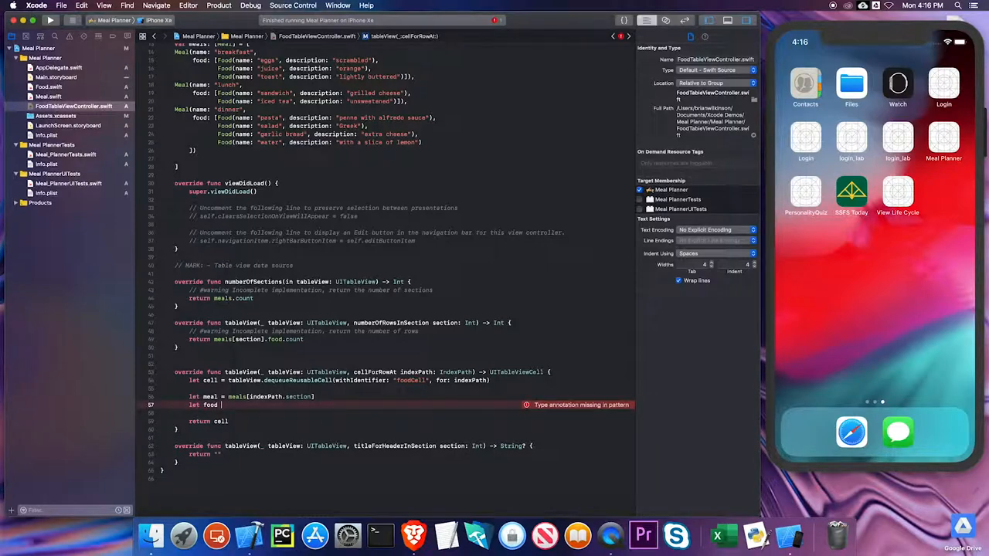
text(meal.f)
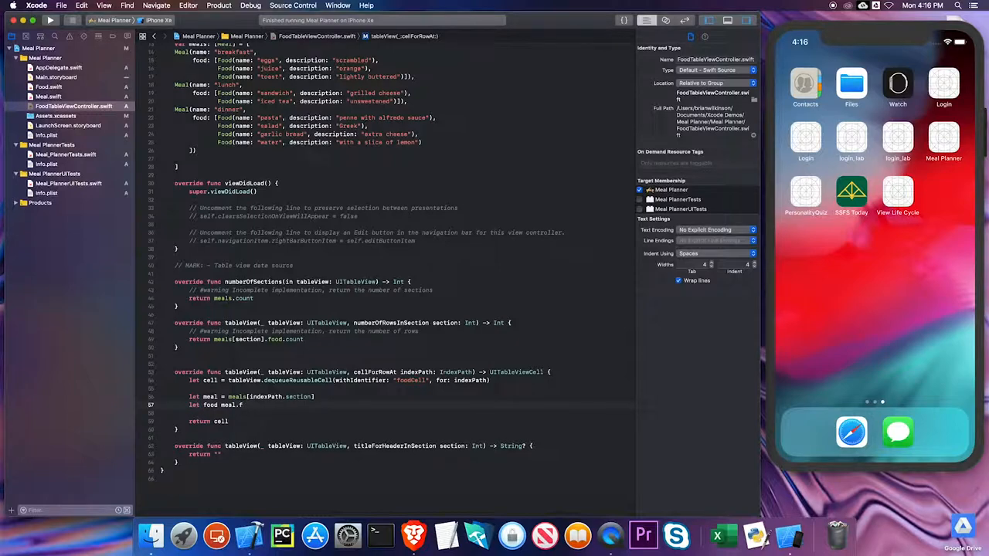
key(backspace)
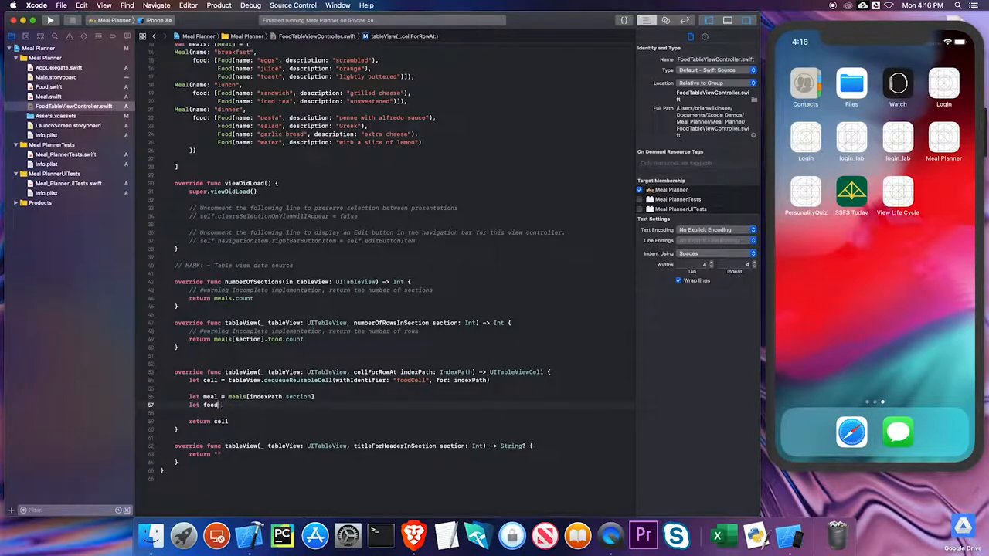
text(=)
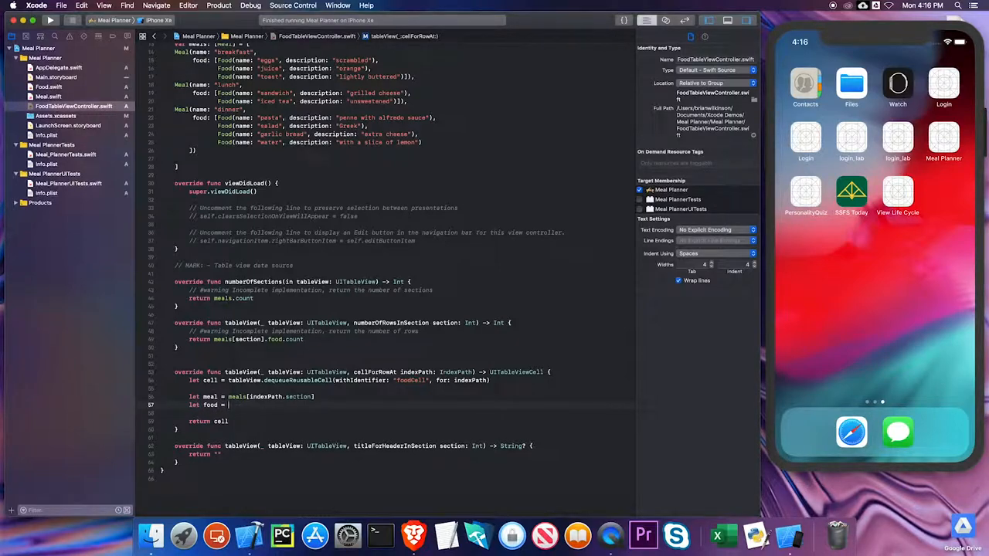
text(meal.food[)
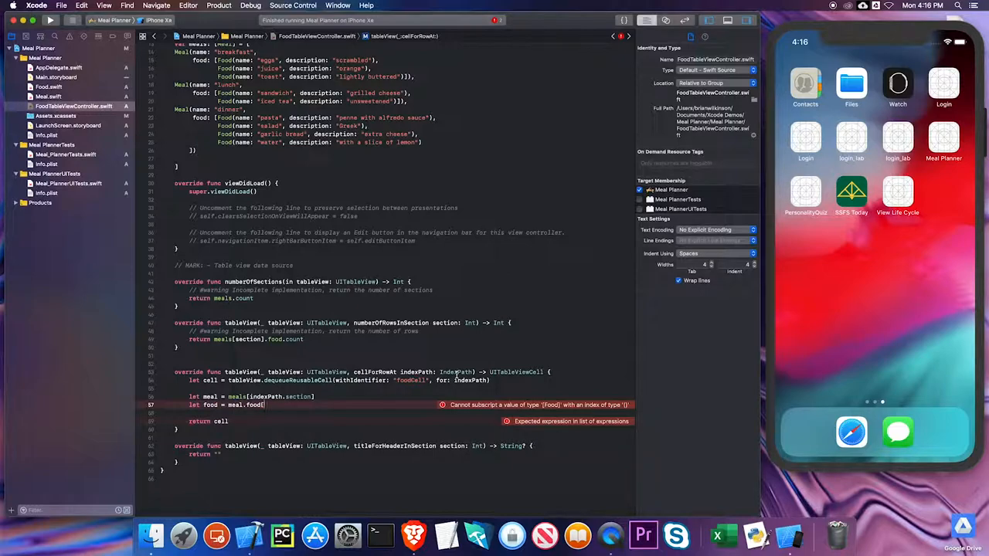
text(indexPath.])
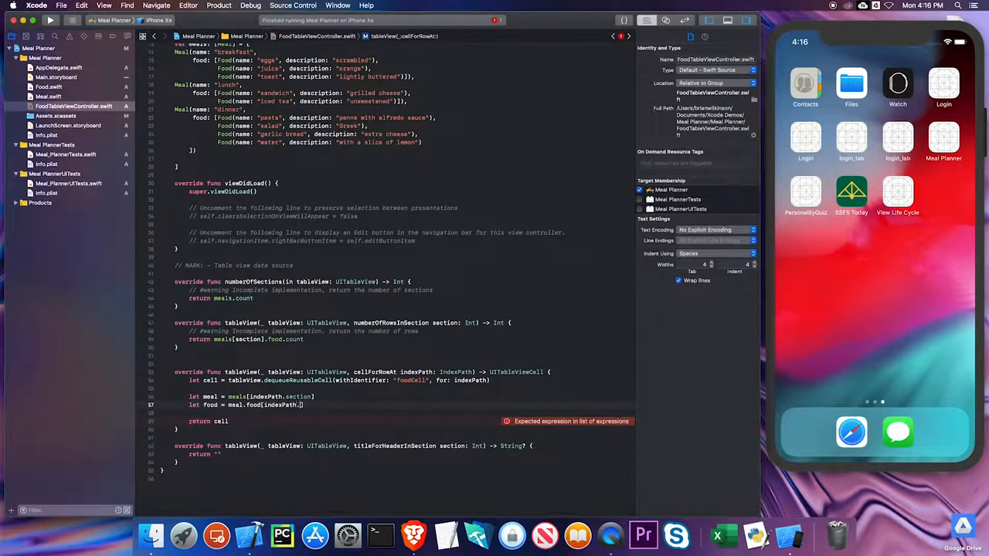
text(row)
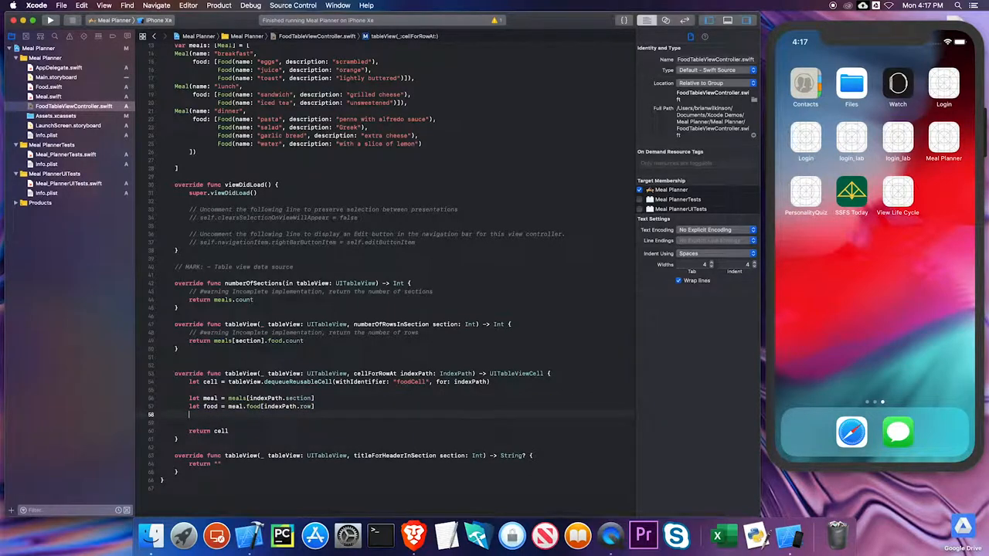
Set cell.textLabel?.text = food.name and start the detail label line
text(cell.)
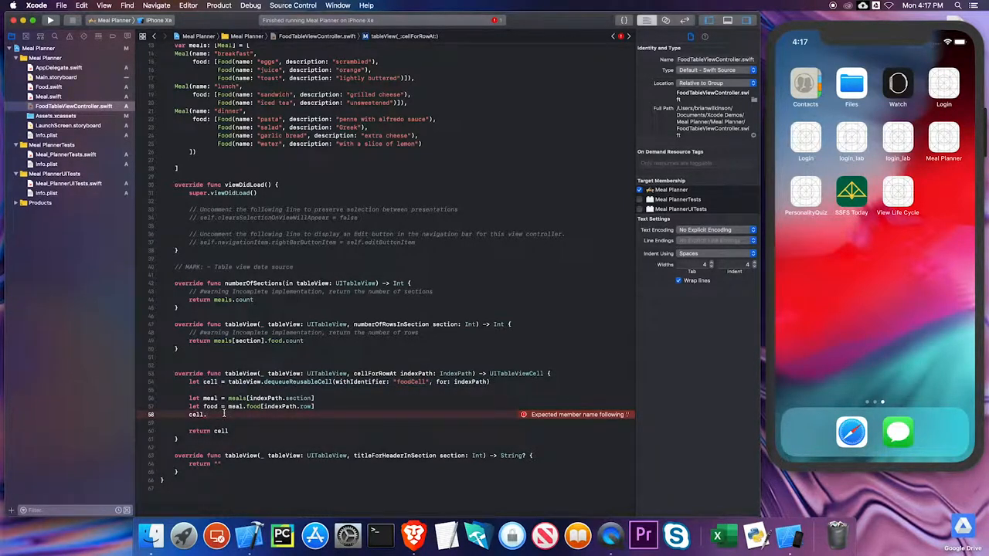
text(textLabel?)
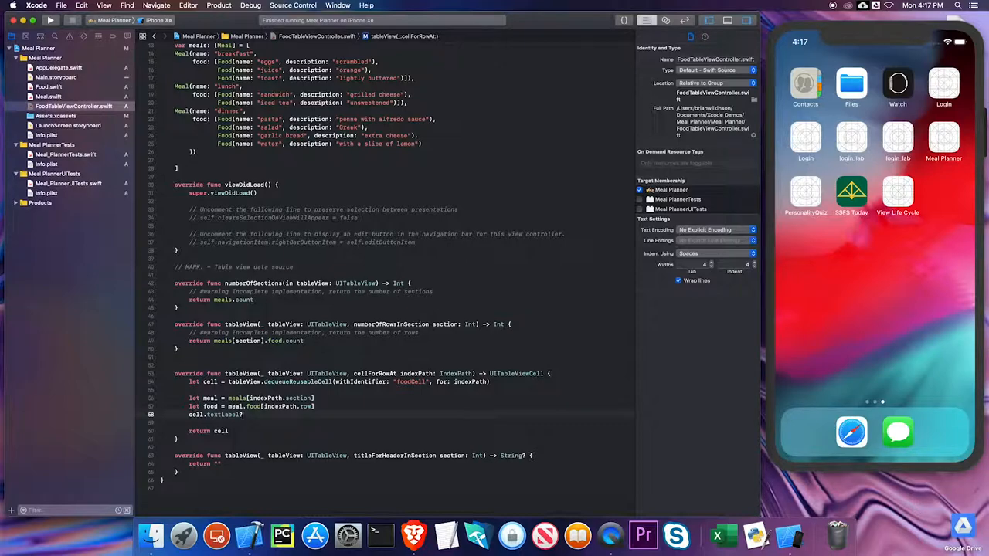
text(text = food.)
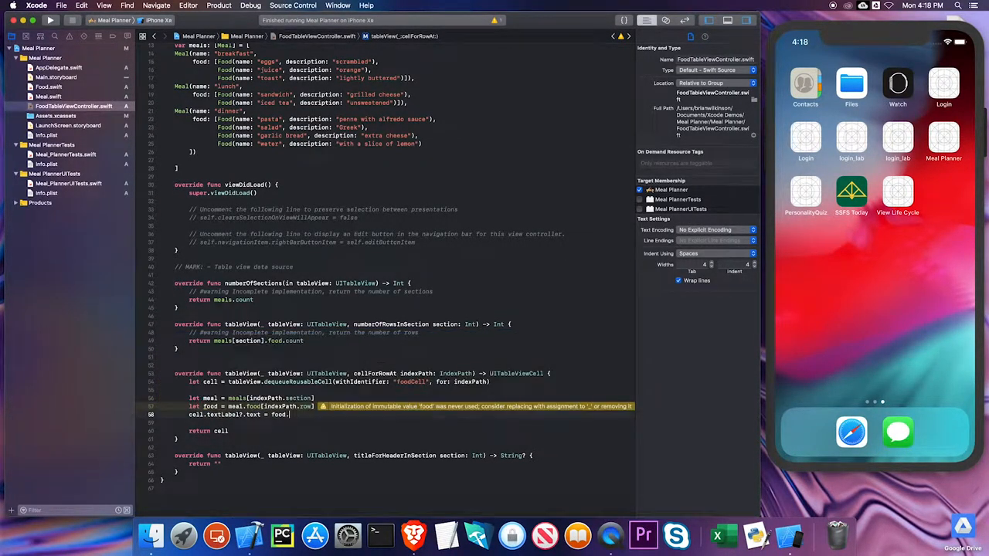
text(name)
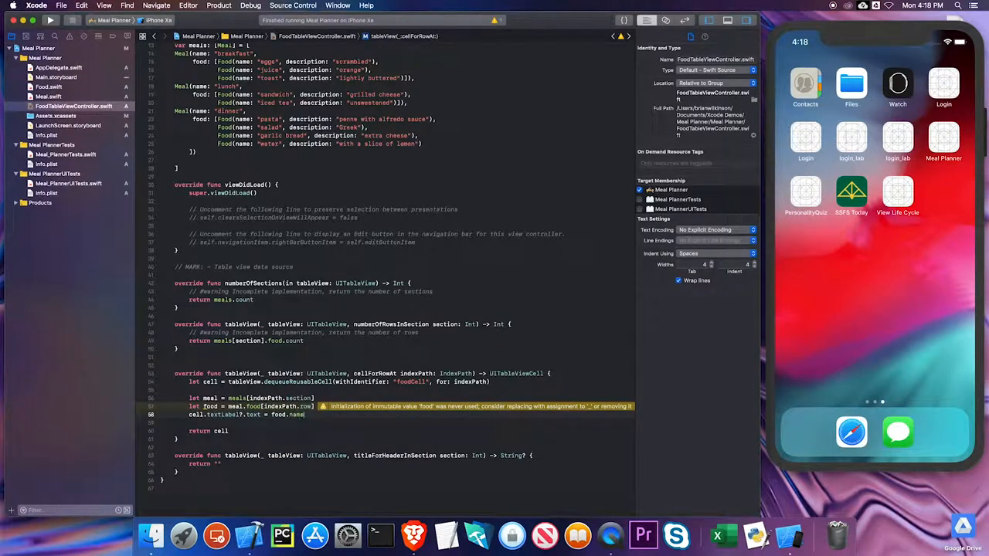
key(Return)
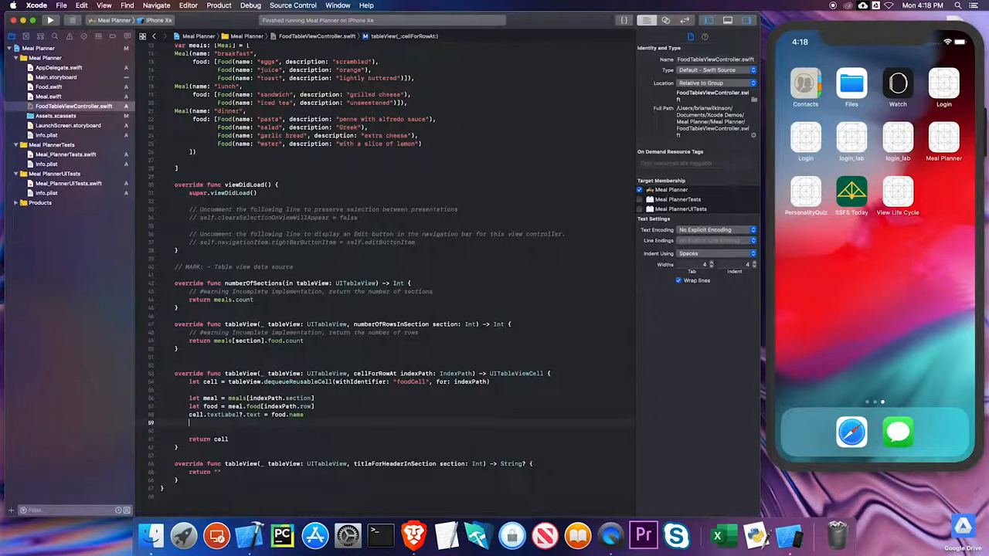
text(cell)
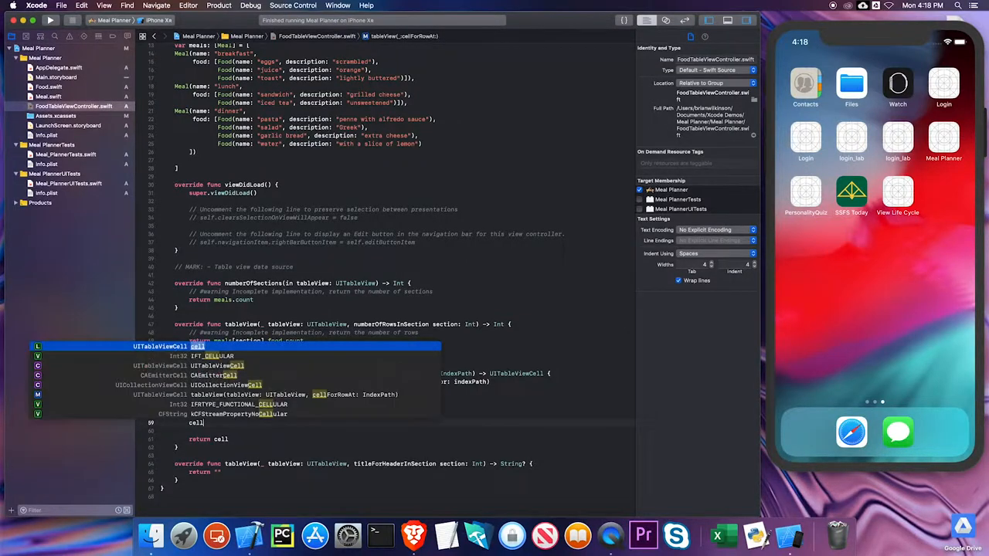
text(.de)
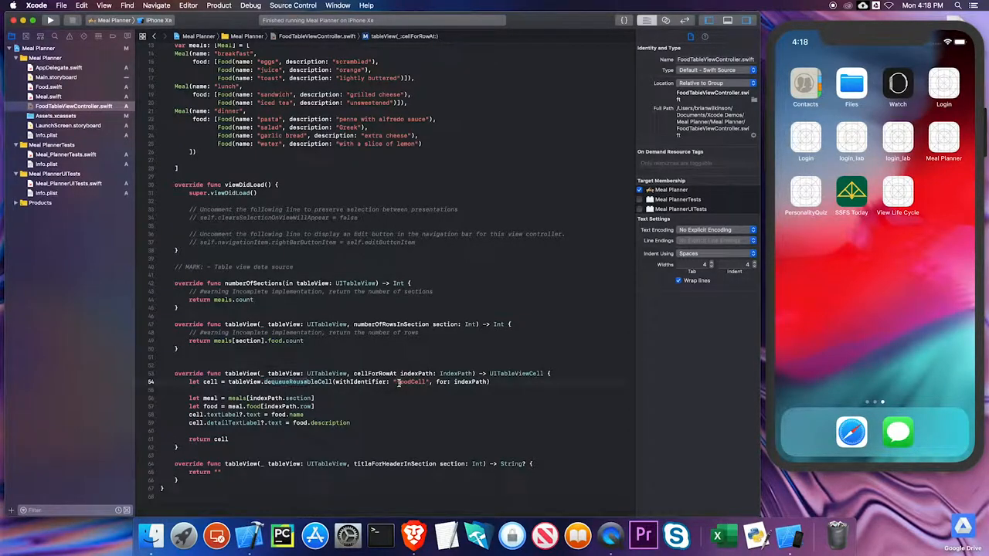
Finish cell.detailTextLabel?.text = food.description and run the app in the simulator
double_click(411, 381)
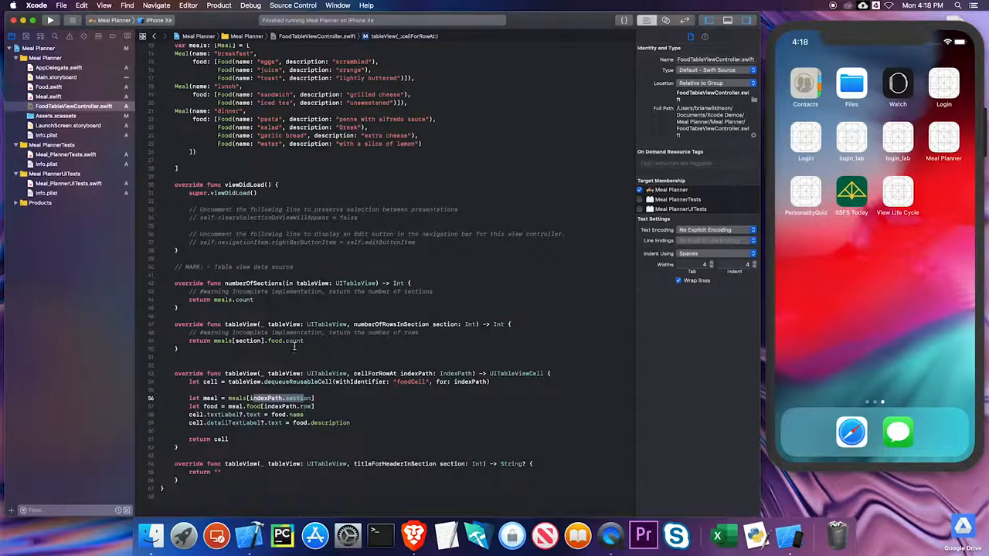
scroll(up, 3)
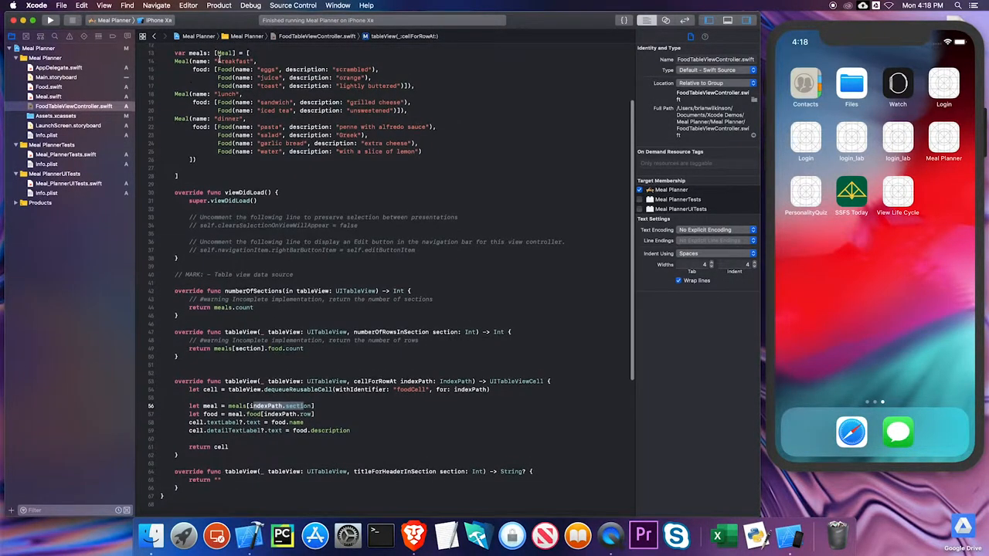
scroll(up, 3)
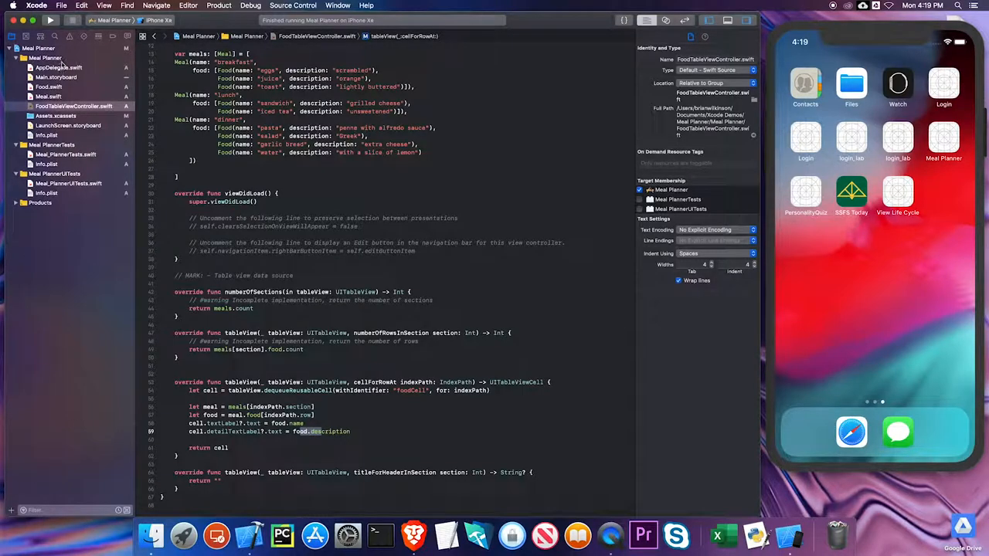
click(49, 20)
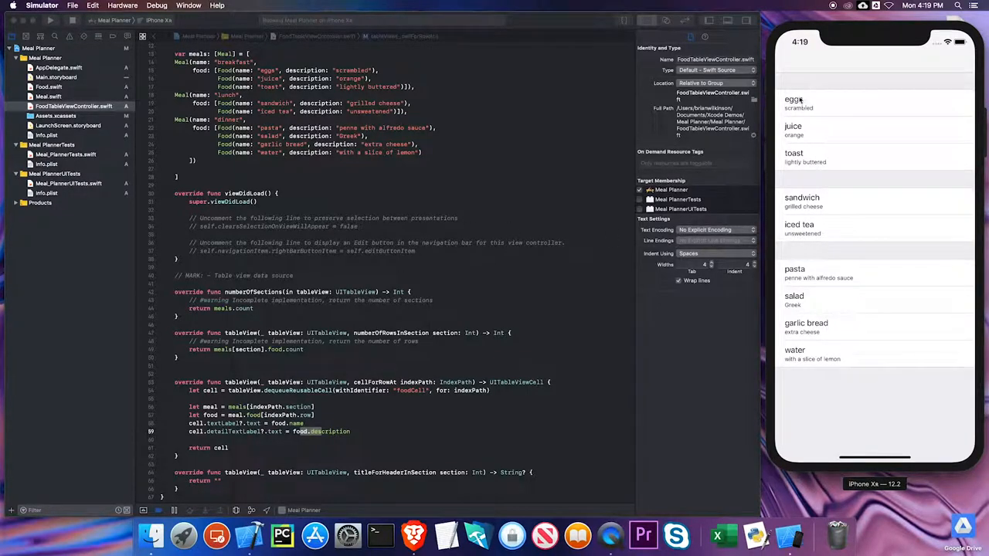
mouse_move(850, 209)
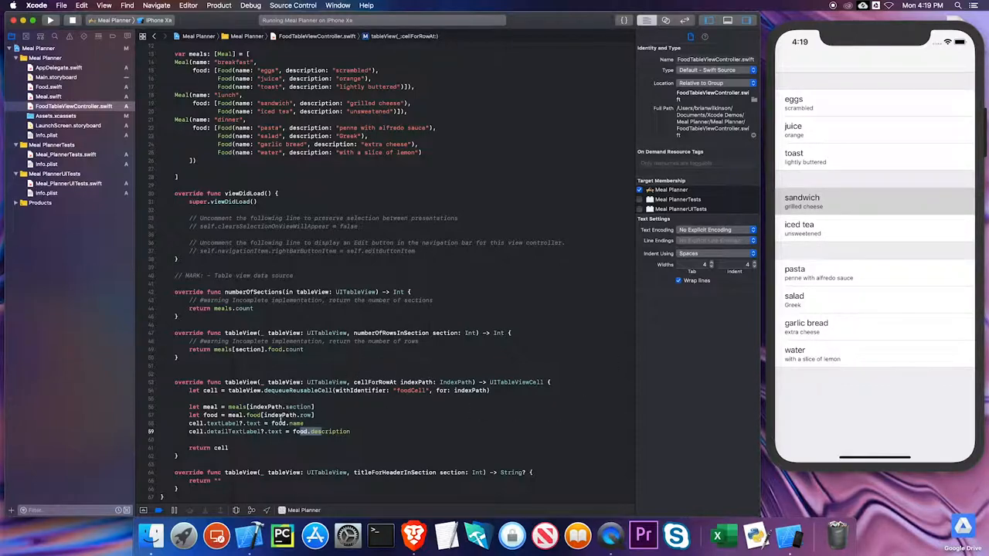
Stop the app and have titleForHeaderInSection return meals[section].name
click(71, 18)
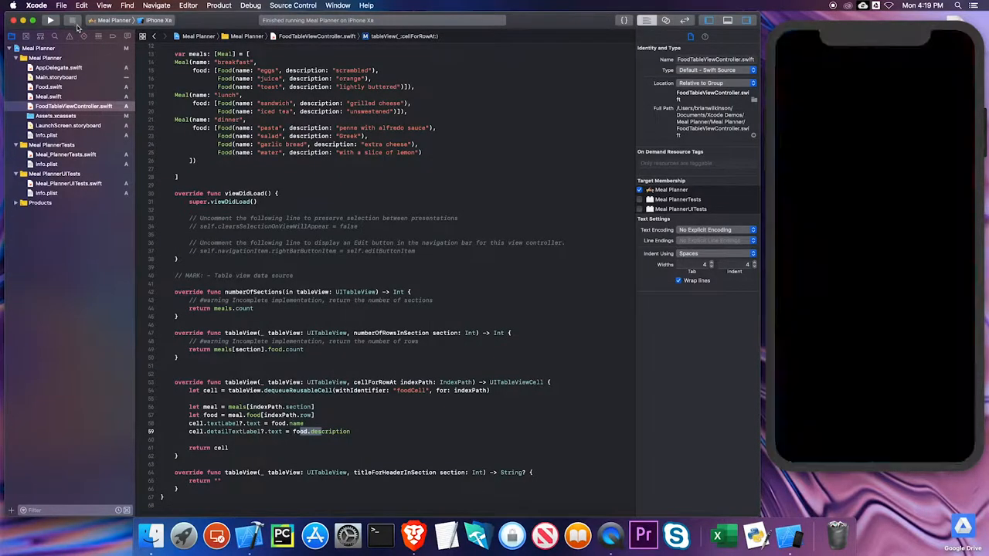
click(71, 20)
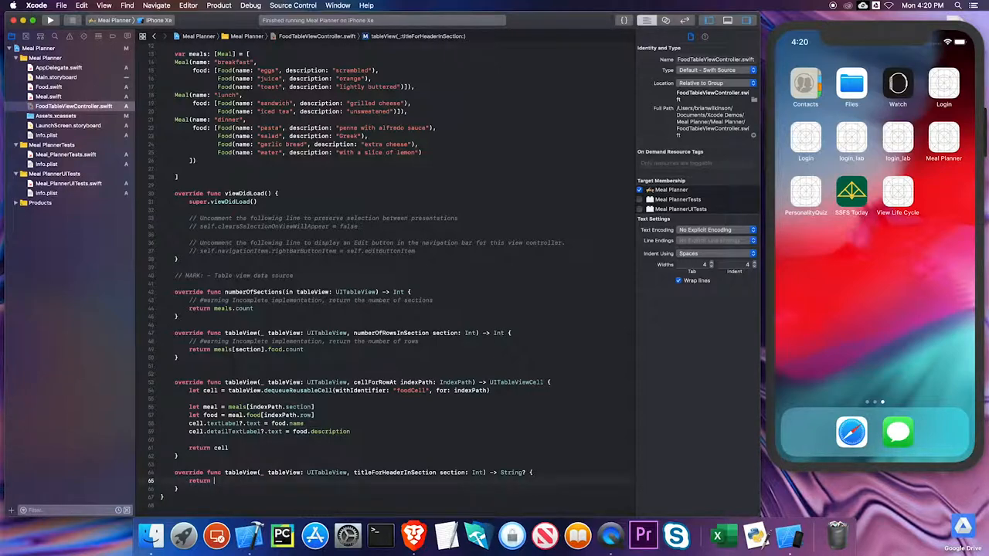
text(meals)
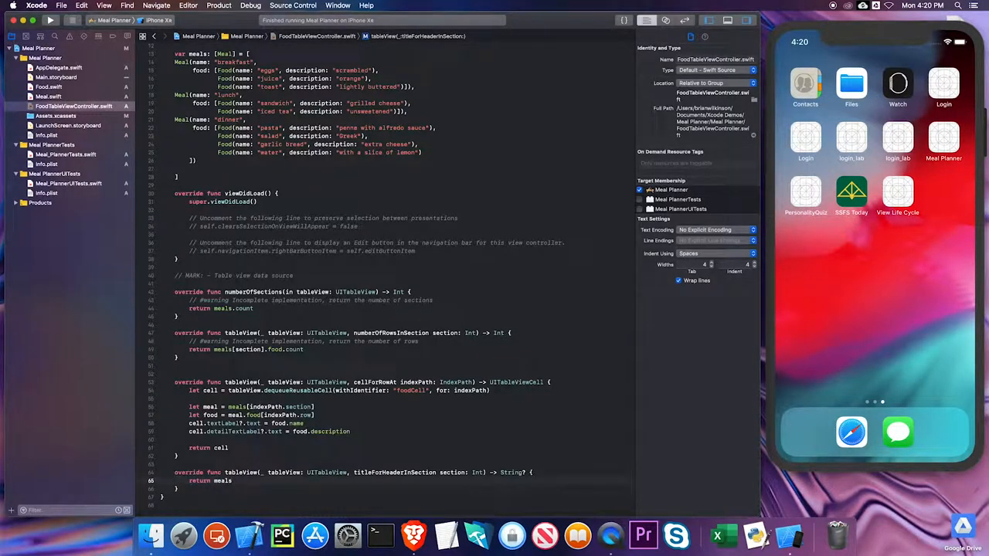
text([)
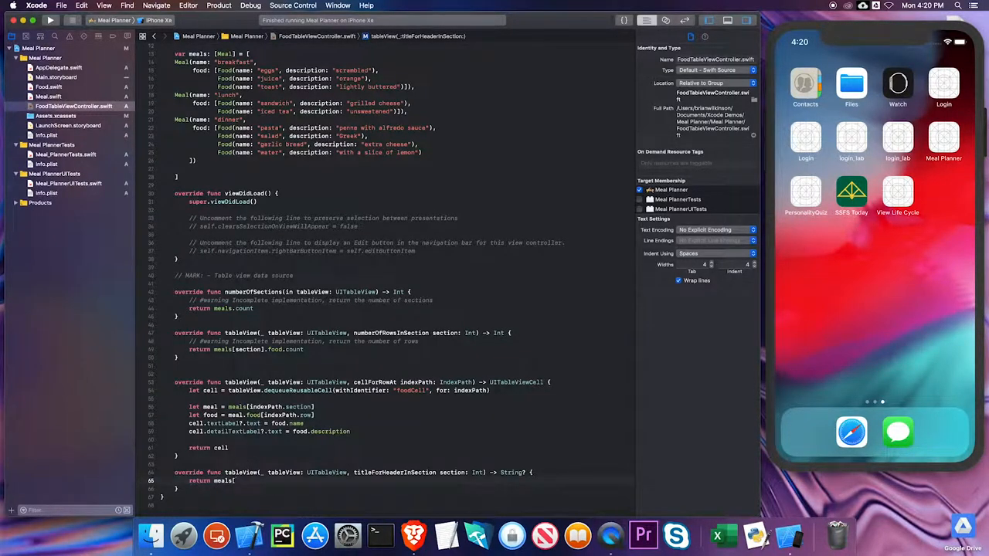
mouse_move(479, 535)
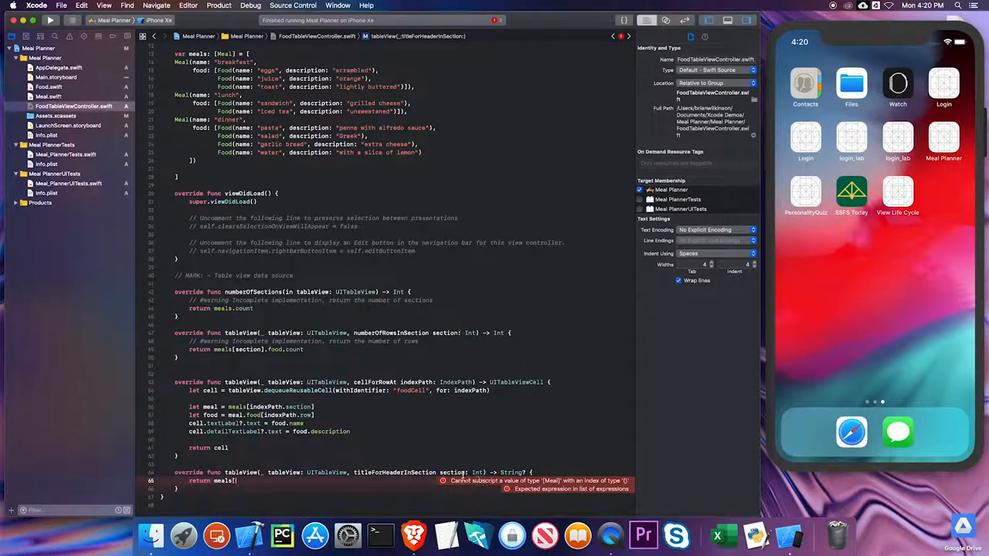
text(section)
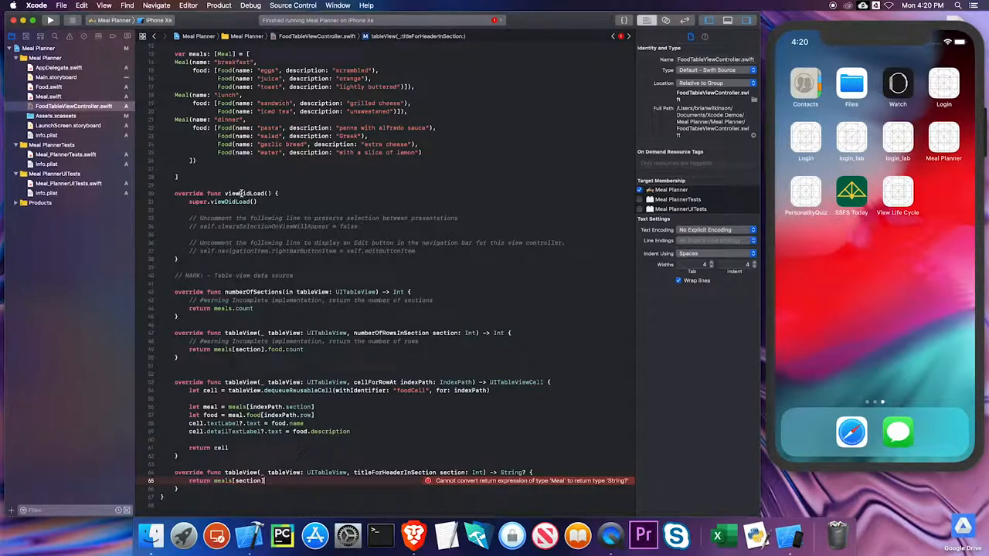
scroll(down, 3)
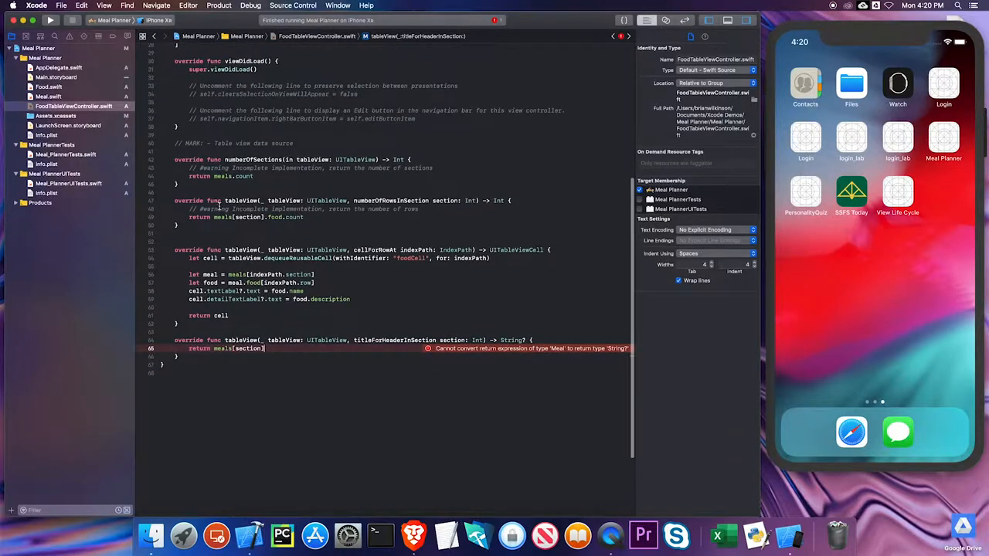
scroll(up, 3)
text(.name)
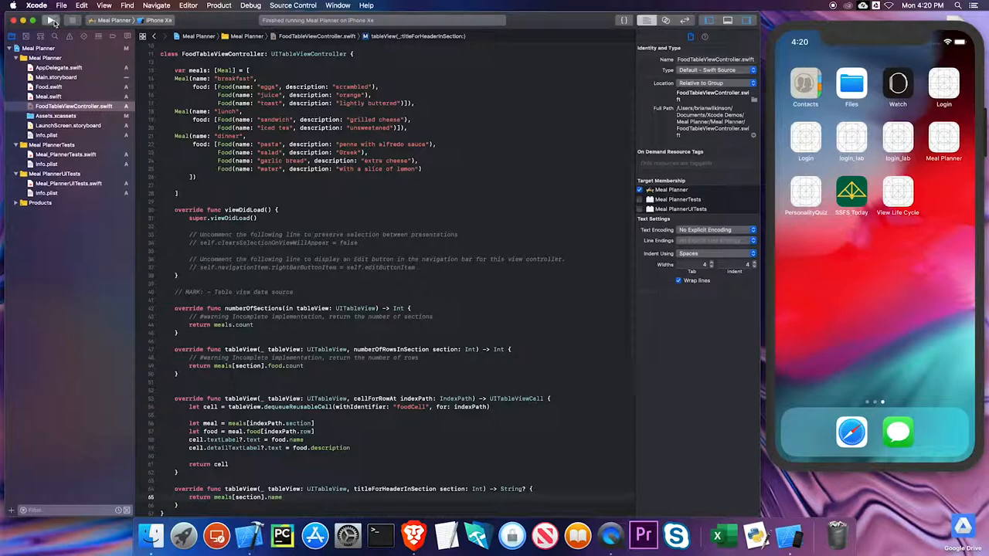
Run the app to show foods under BREAKFAST, LUNCH and DINNER headers
click(53, 20)
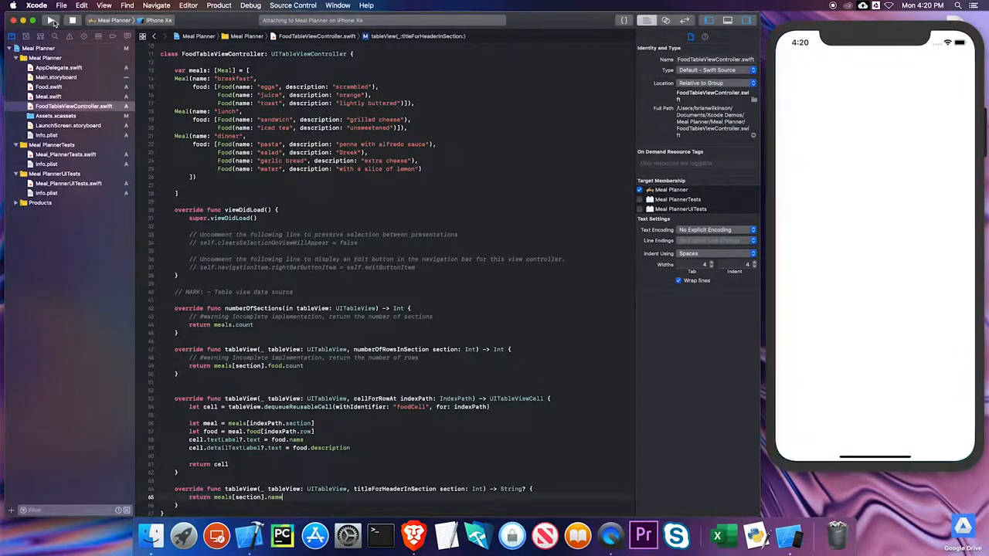
click(50, 20)
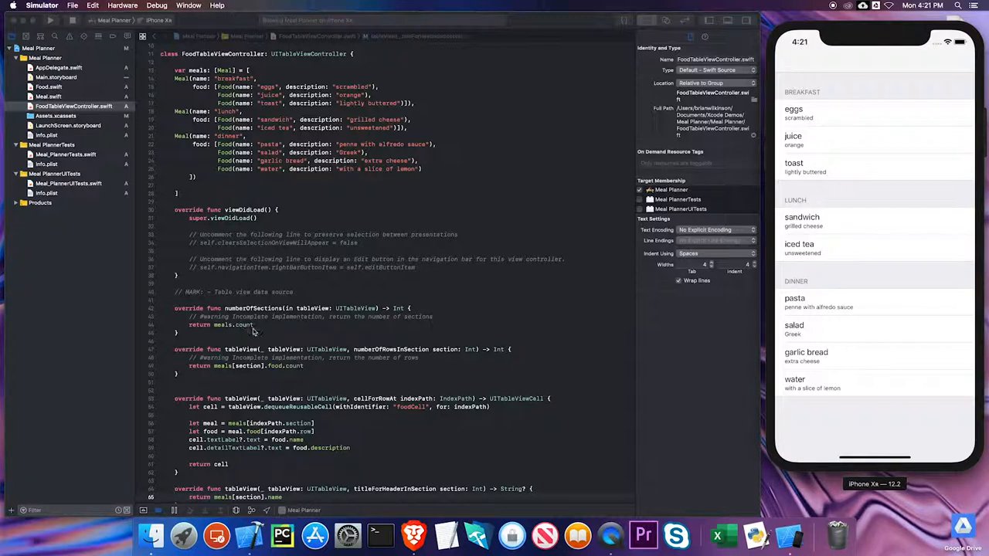
mouse_move(302, 426)
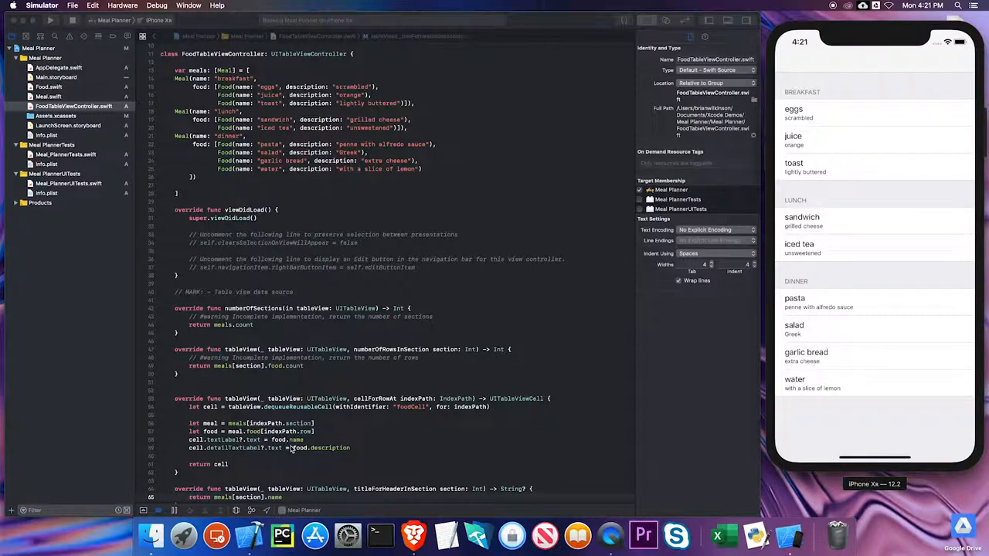
mouse_move(831, 312)
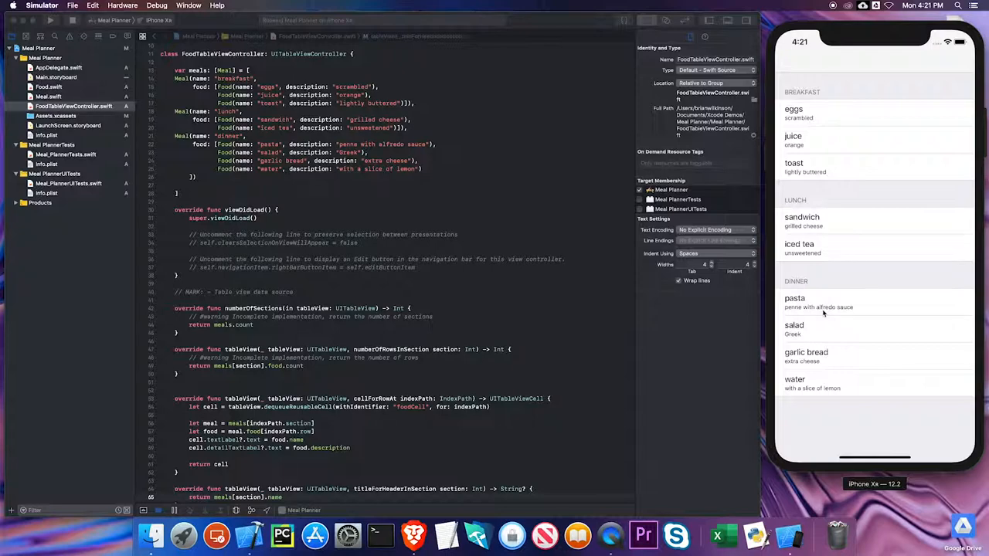
mouse_move(234, 254)
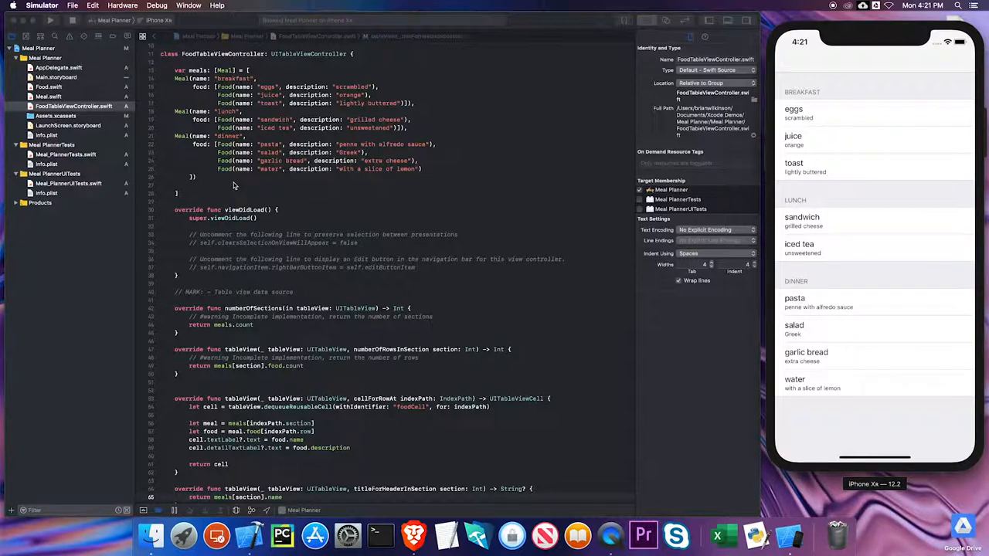
mouse_move(892, 295)
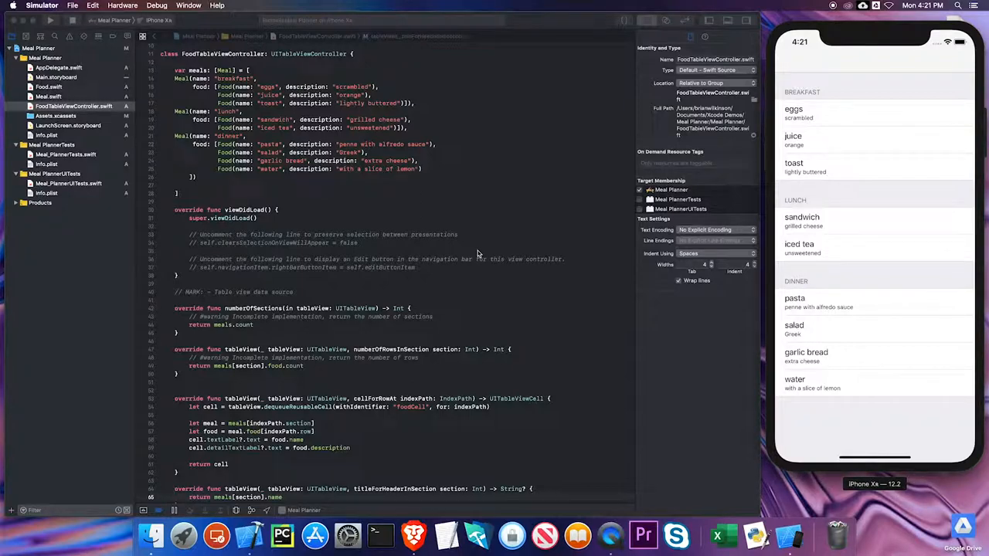
mouse_move(464, 232)
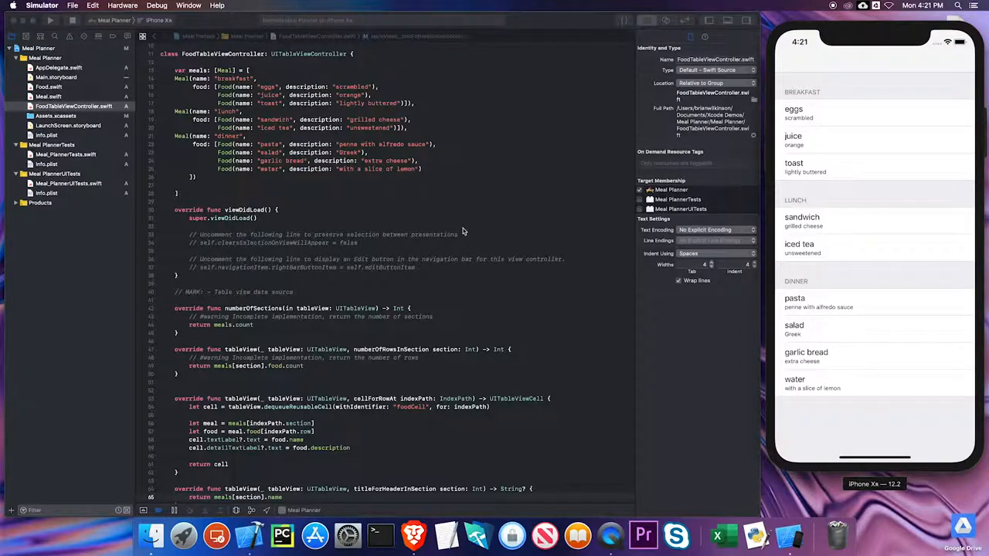